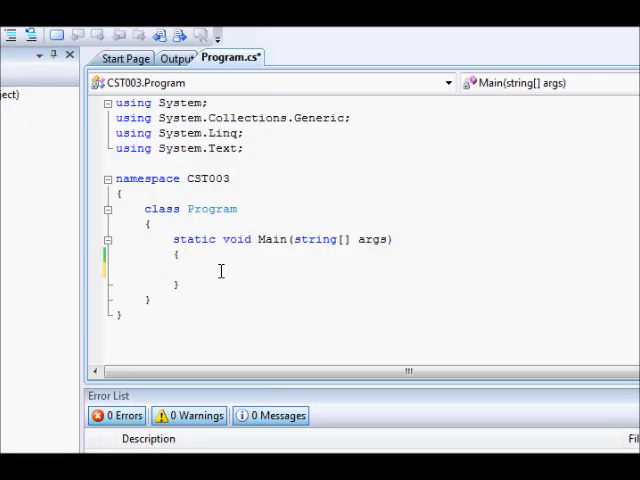
- In Main, declare int a = 10, int b assigned 20, and int c = a * b
{"action": "type", "text": "String"}
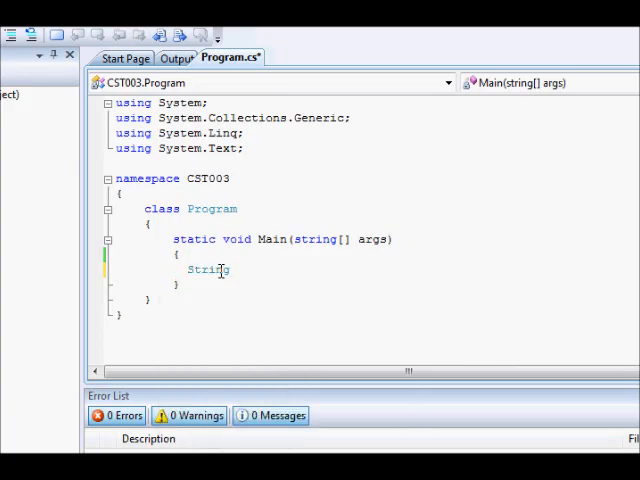
{"action": "type", "text": "a"}
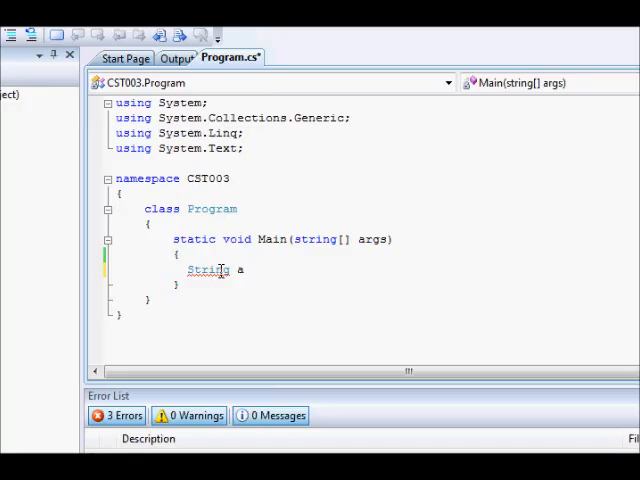
{"action": "type", "text": ";"}
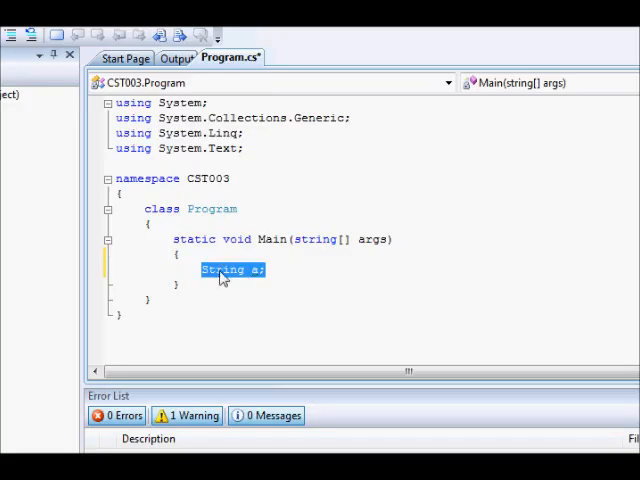
{"action": "type", "text": "int"}
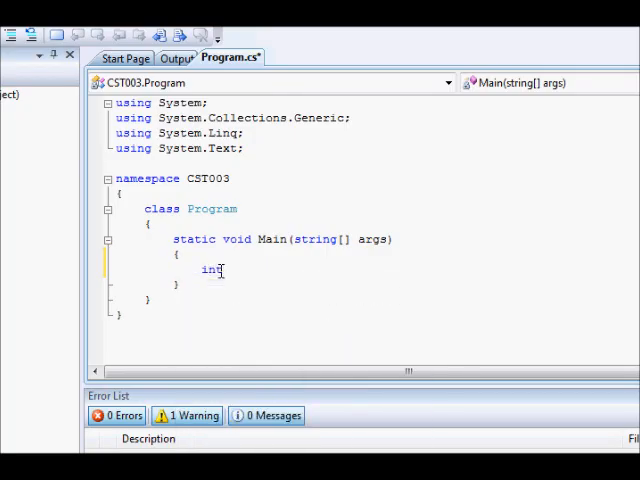
{"action": "type", "text": "a"}
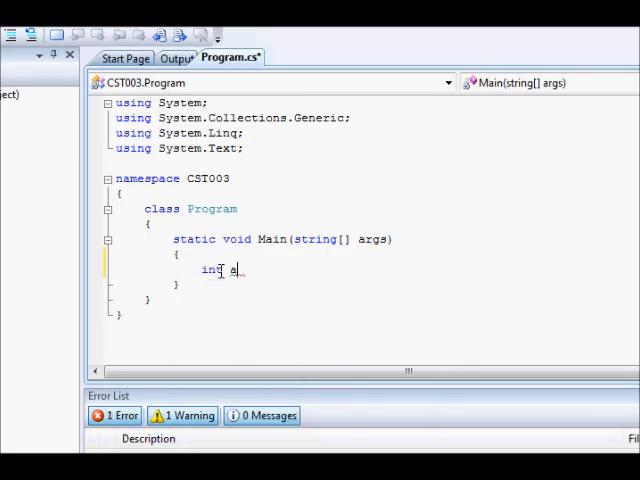
{"action": "type", "text": "="}
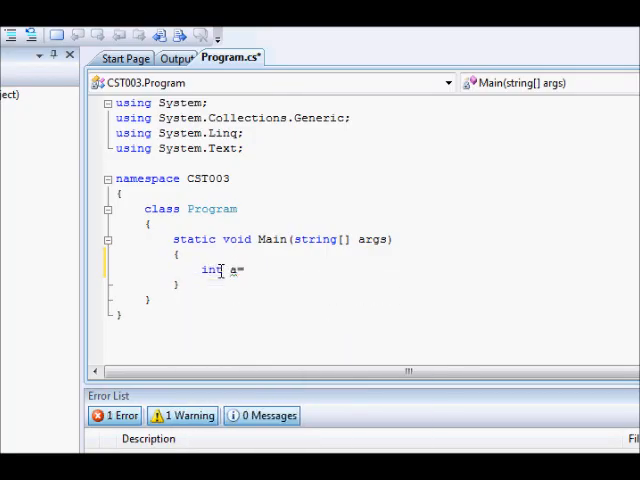
{"action": "type", "text": "= 10;"}
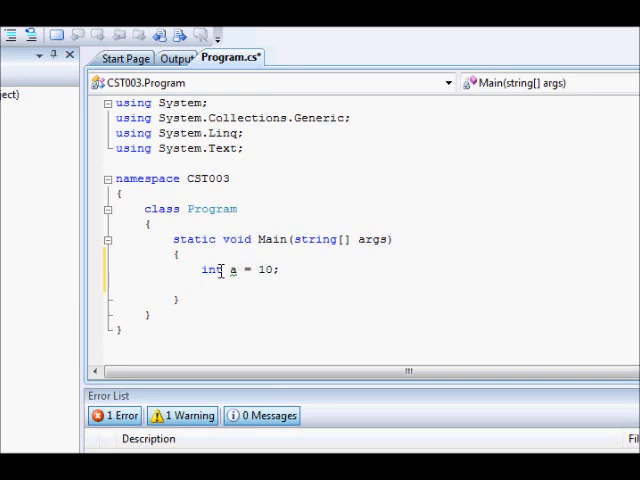
{"action": "type", "text": "int b;"}
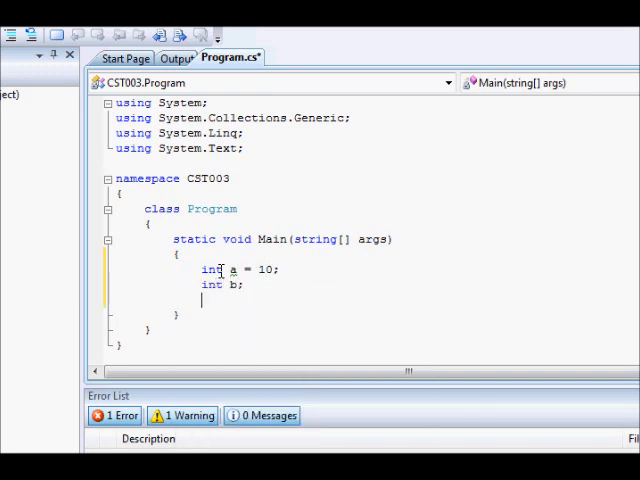
{"action": "type", "text": "int"}
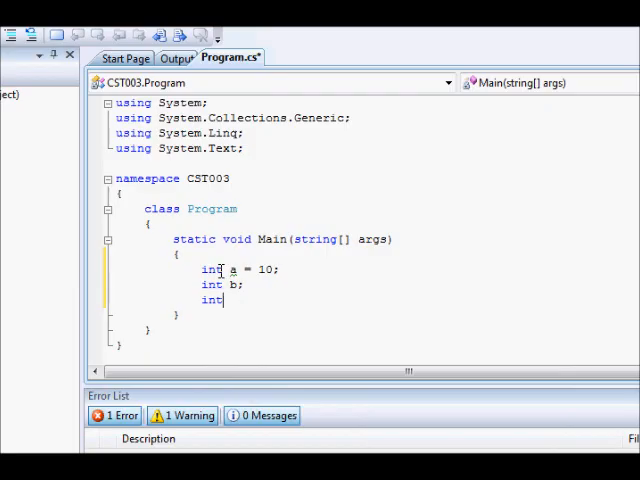
{"action": "type", "text": "b=20"}
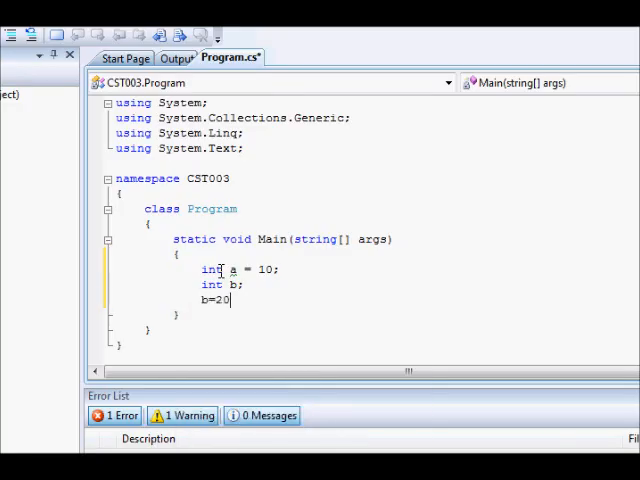
{"action": "type", "text": "int c = a * b;"}
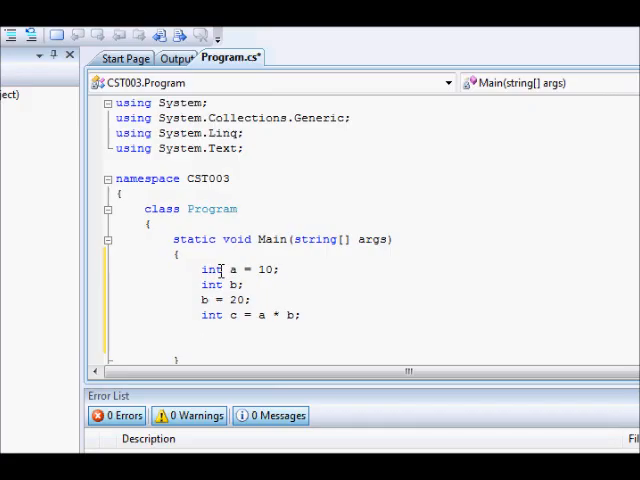
- Print c with System.Console.WriteLine(c)
{"action": "type", "text": "Syste"}
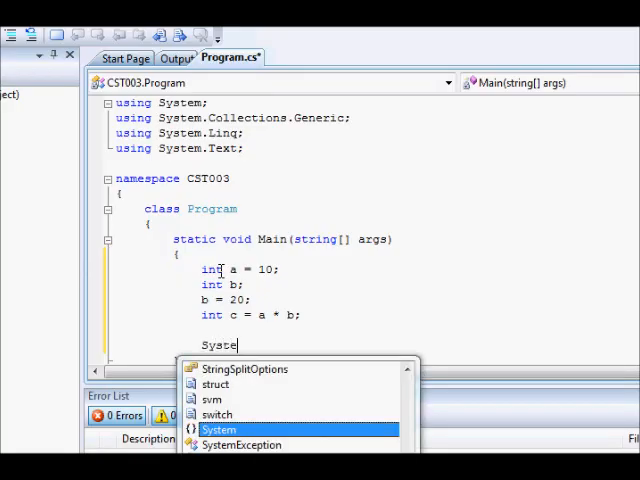
{"action": "type", "text": ".Console .wr"}
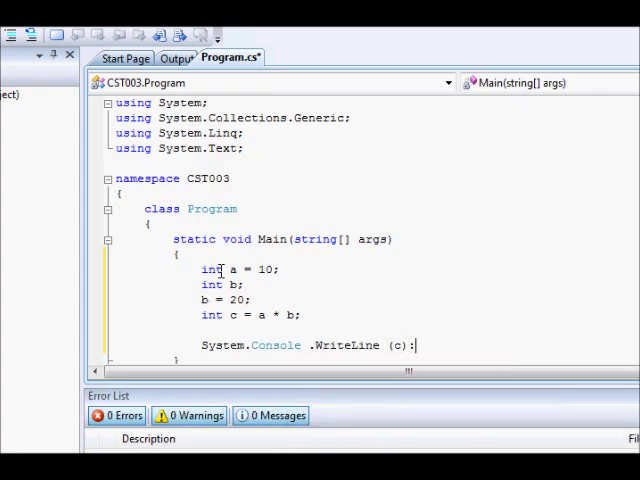
{"action": "type", "text": "System .co"}
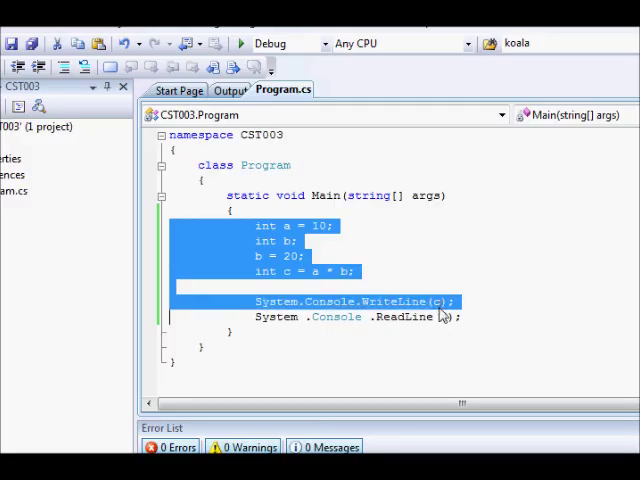
- Delete the old a, b, c declaration, multiplication and WriteLine lines
{"action": "key", "text": "Delete"}
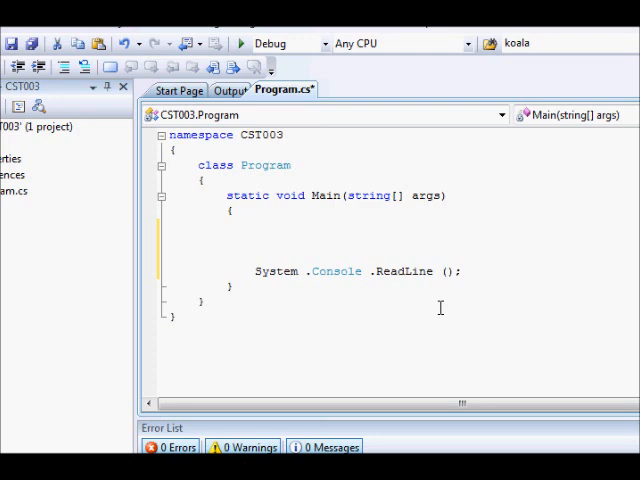
- Declare int x, y and prompt with Console.Write("Enter the value of x:")
{"action": "left_click", "coordinate": [255, 225]}
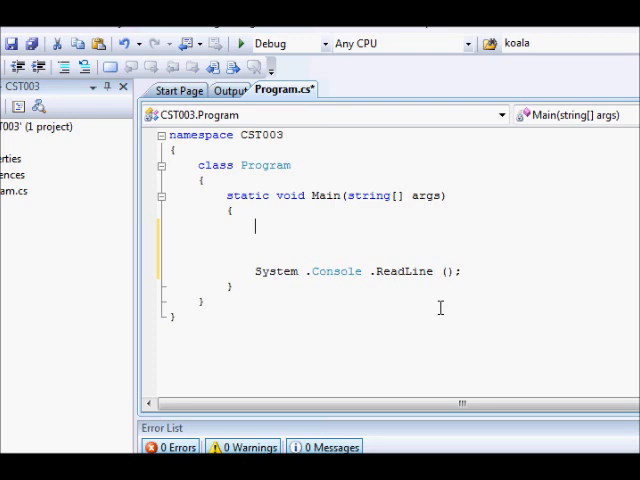
{"action": "type", "text": "int"}
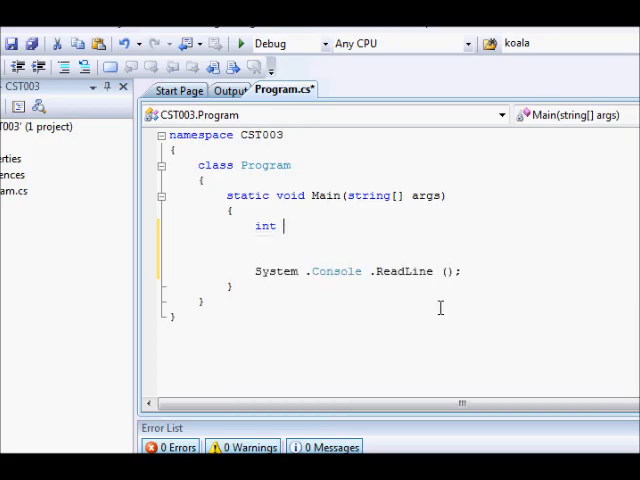
{"action": "type", "text": "x, y;"}
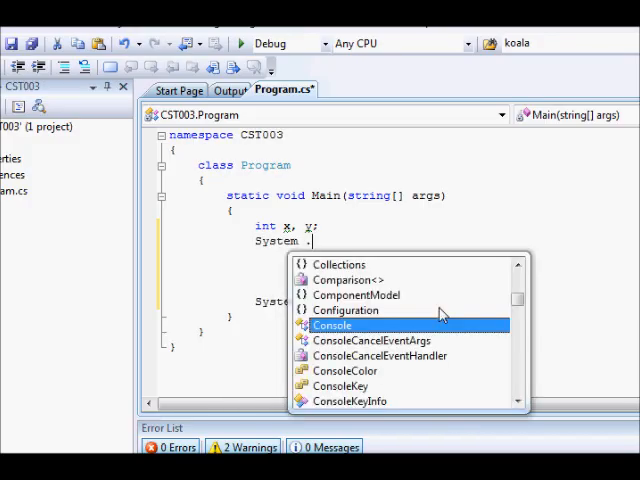
{"action": "type", "text": "Console.wr"}
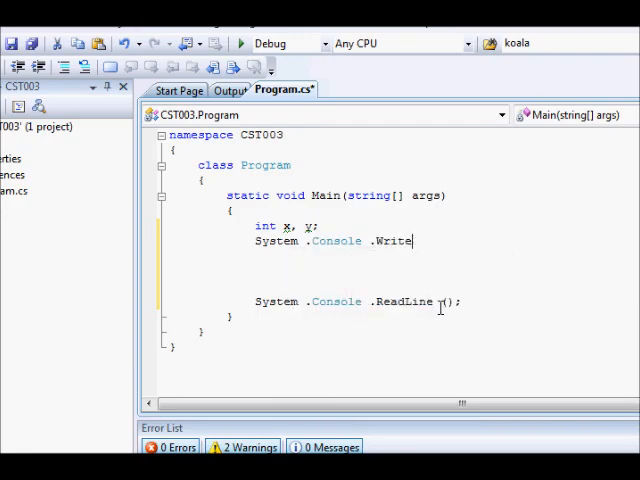
{"action": "type", "text": "(\"E"}
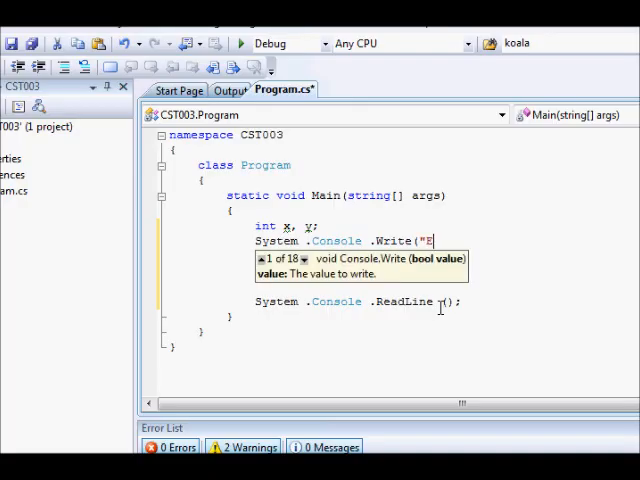
{"action": "type", "text": "Enter the value of x:\");"}
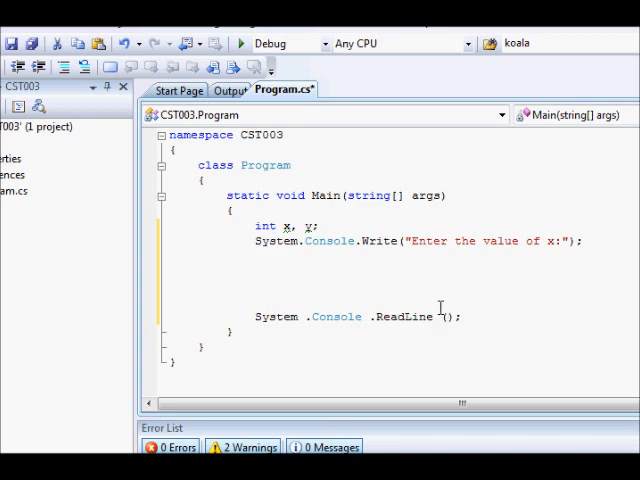
- Assign x = int.Parse(System.Console.ReadLine())
{"action": "type", "text": "x=int.Parse"}
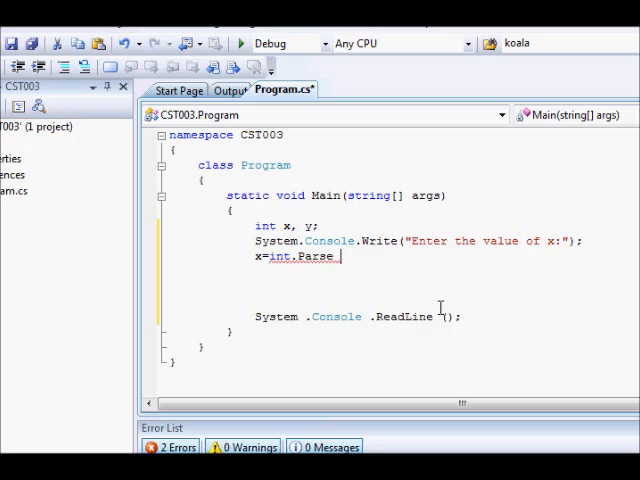
{"action": "type", "text": "("}
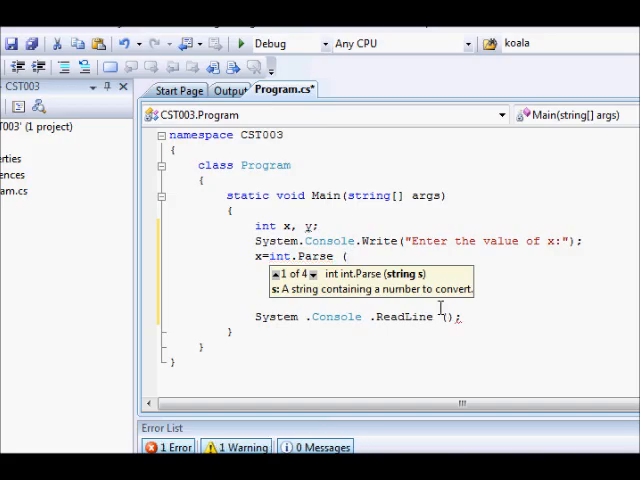
{"action": "type", "text": "System.Console .ReadLine"}
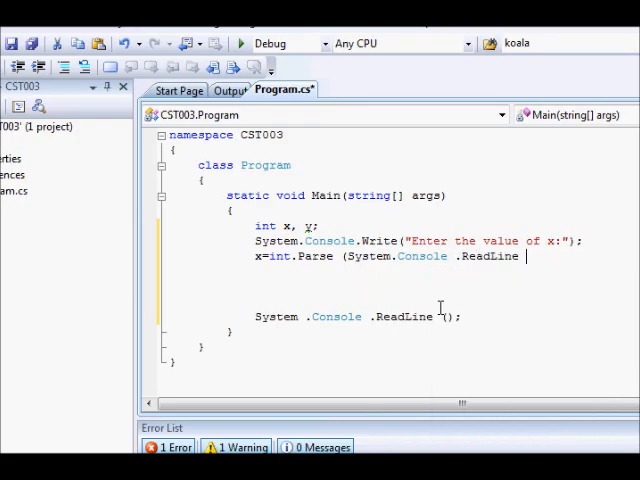
{"action": "type", "text": "());"}
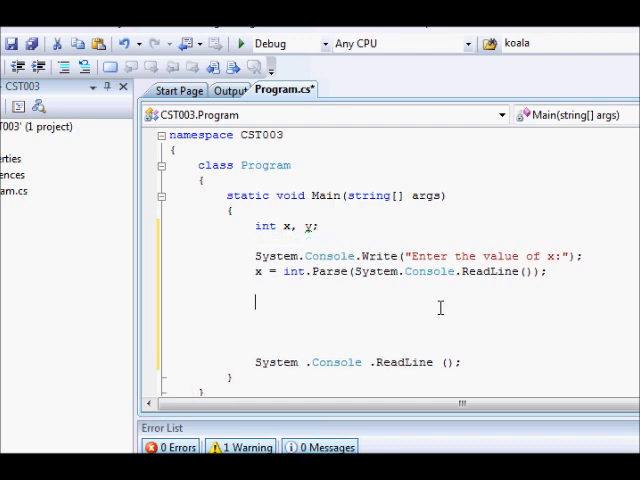
- Add a Console.Write("Enter the value of y:") prompt below the x lines
{"action": "type", "text": "System."}
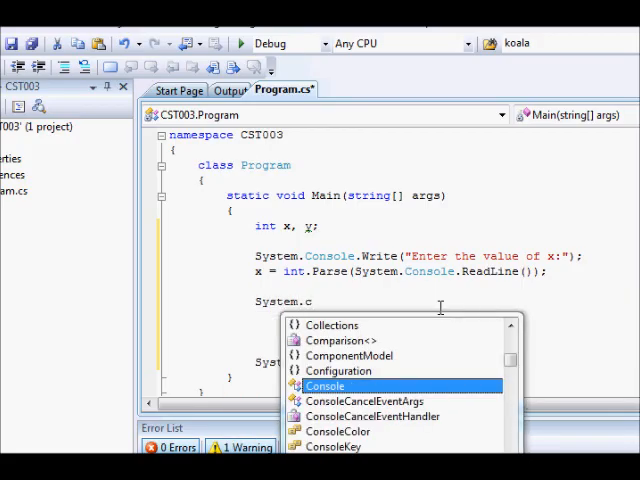
{"action": "type", "text": "console"}
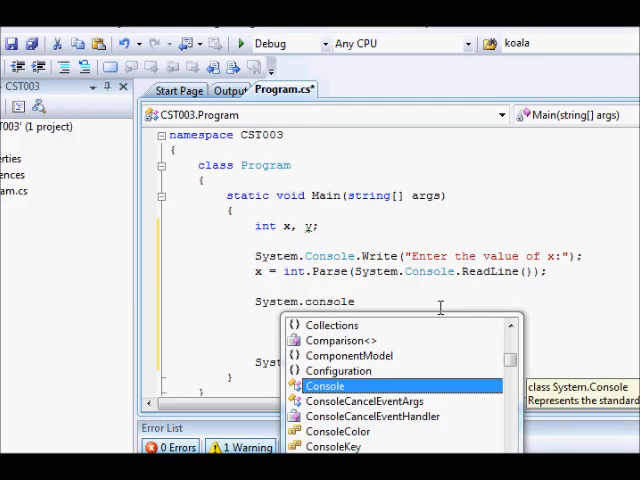
{"action": "type", "text": ".Write"}
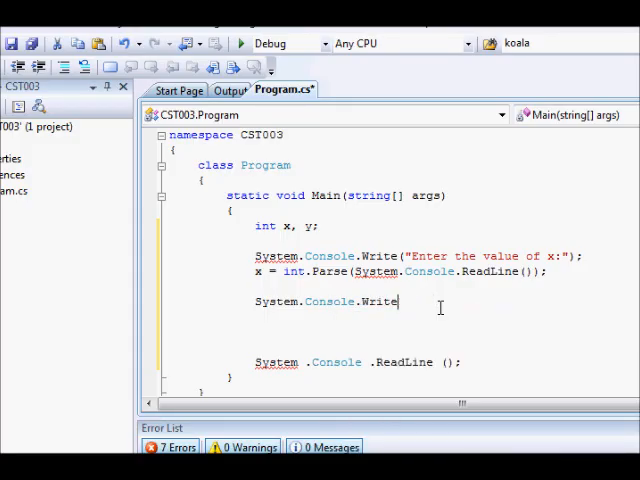
{"action": "type", "text": "("}
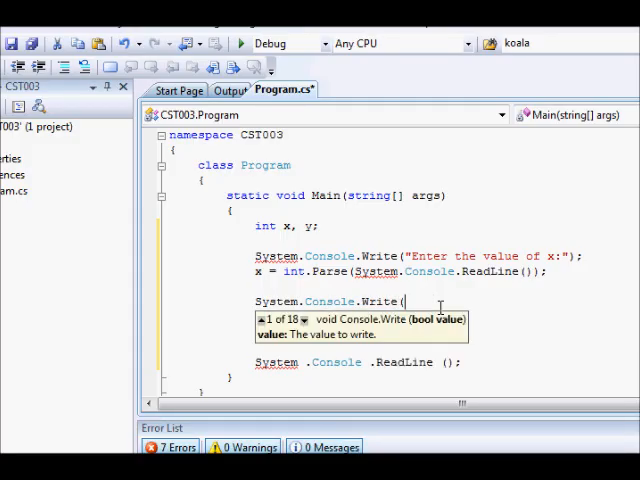
{"action": "type", "text": "\"E"}
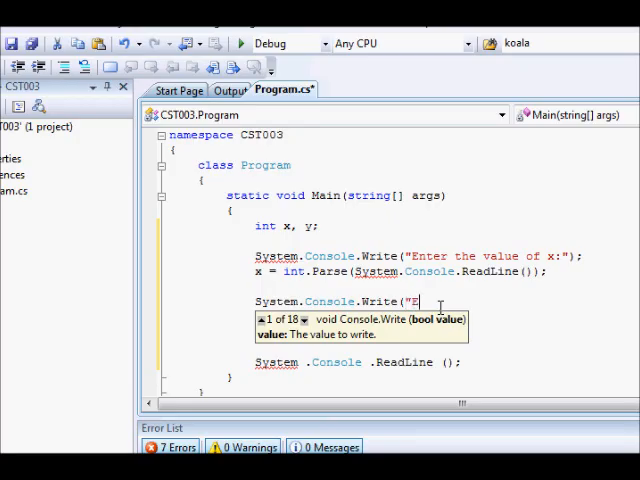
{"action": "type", "text": "nter the value of y"}
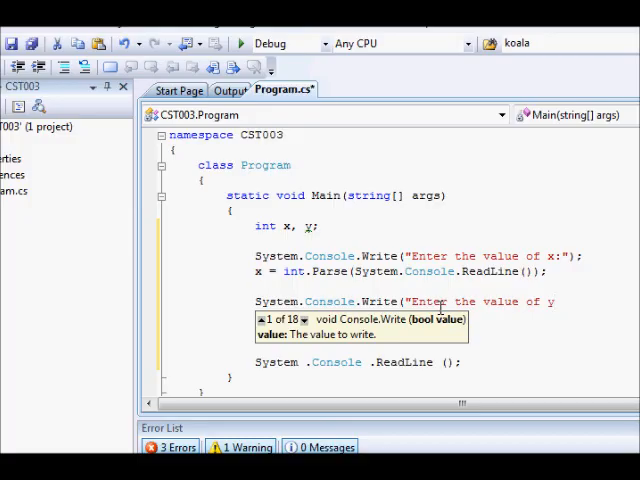
{"action": "type", "text": "\");"}
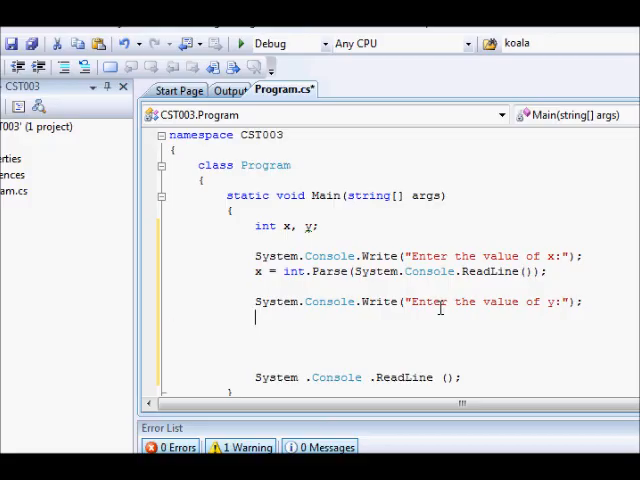
- Assign y = int.Parse(System.Console.ReadLine())
{"action": "type", "text": "y ="}
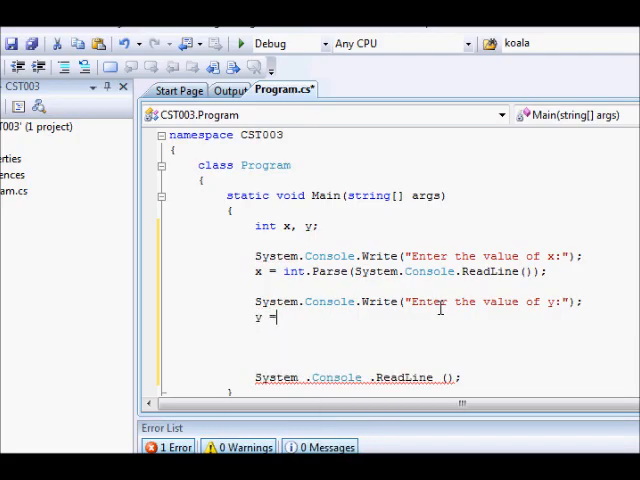
{"action": "type", "text": "int.Parse"}
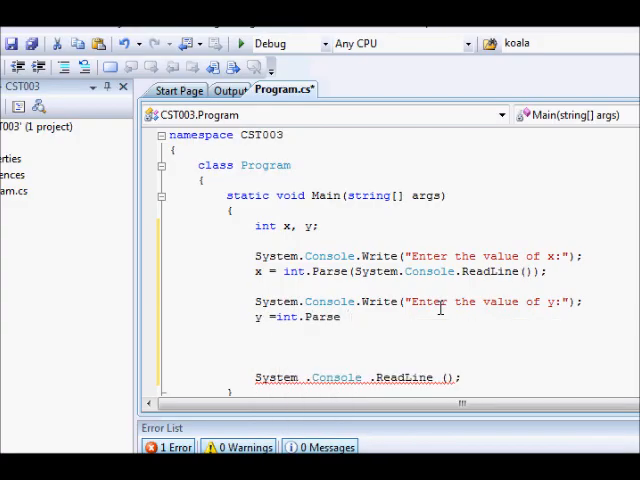
{"action": "type", "text": "(System.Console.ReadLine());"}
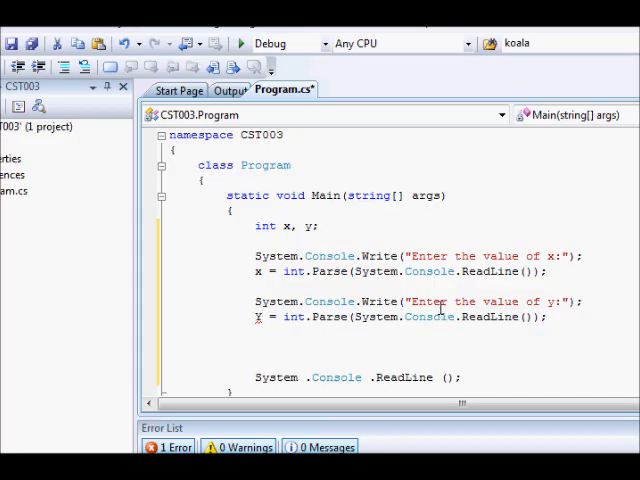
- Add z to the int declaration and compute z = x * y
{"action": "double_click", "coordinate": [256, 317]}
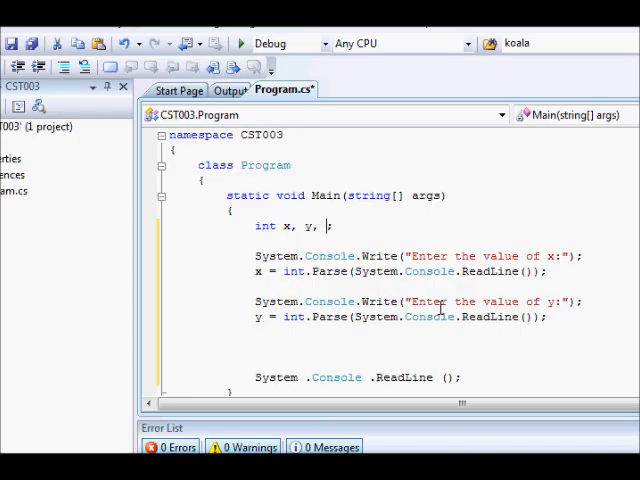
{"action": "type", "text": "z"}
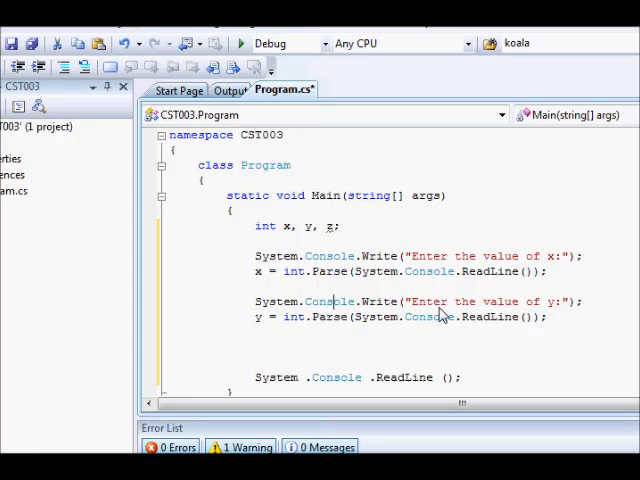
{"action": "type", "text": "z=x"}
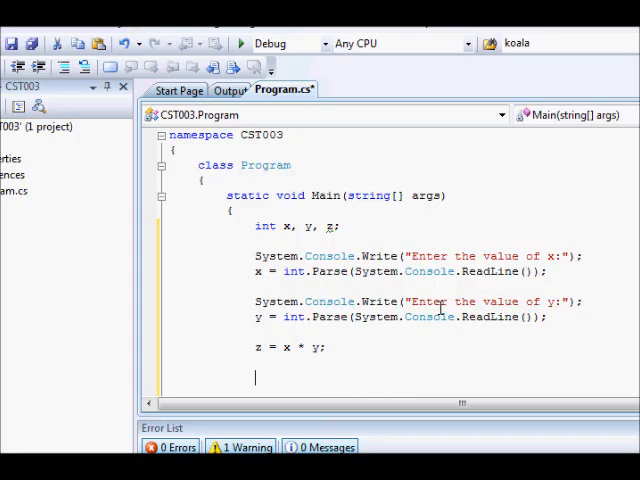
- Print the result with System.Console.WriteLine("The result is:" + z)
{"action": "type", "text": "System ."}
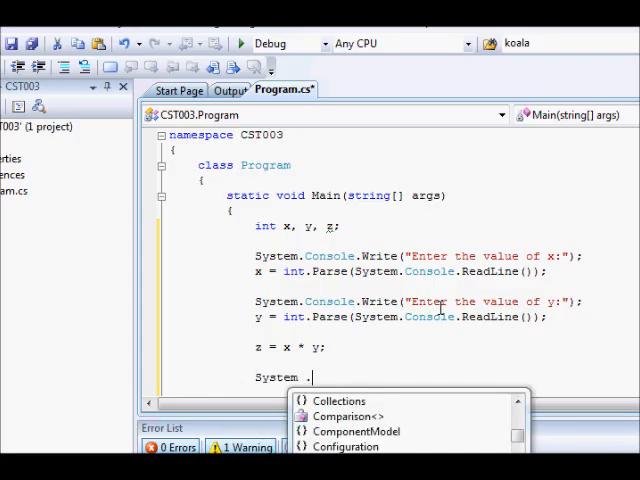
{"action": "type", "text": "Console .WriteLine"}
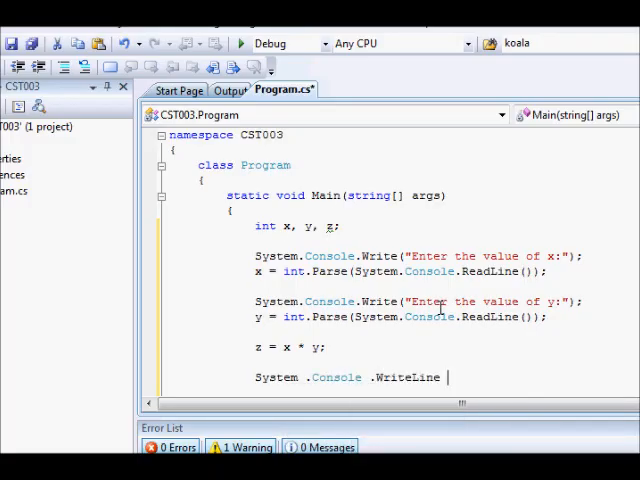
{"action": "type", "text": "(\"The r"}
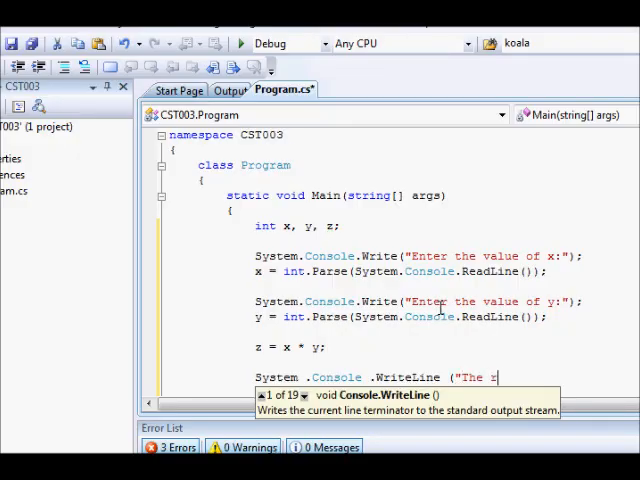
{"action": "type", "text": "esult is:\" +"}
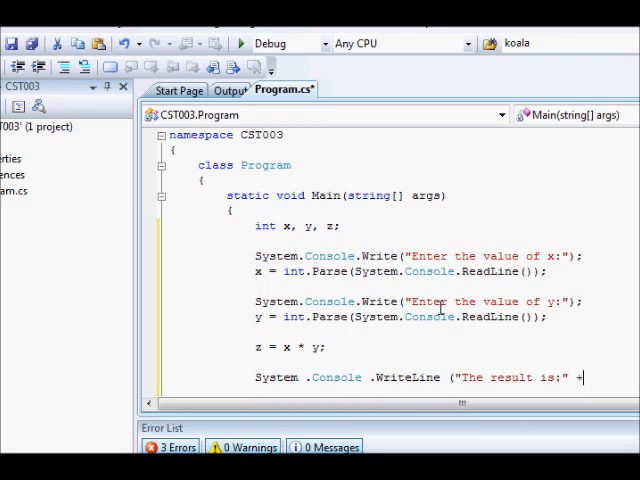
{"action": "type", "text": "z);"}
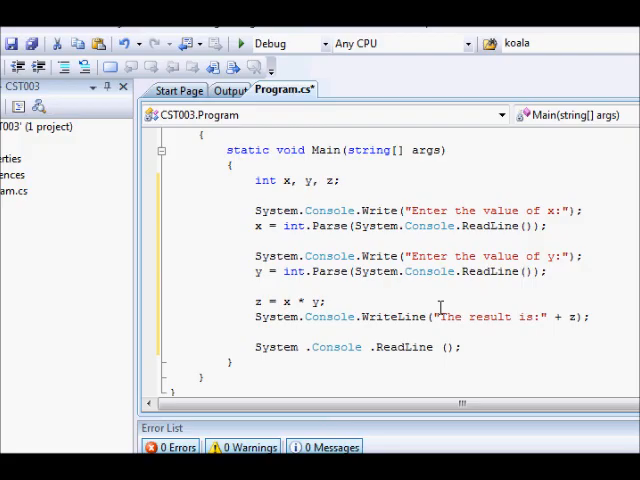
{"action": "left_click", "coordinate": [242, 43]}
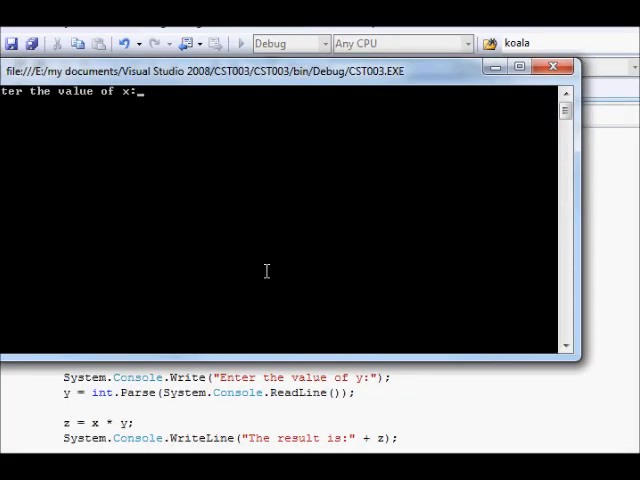
{"action": "type", "text": "1"}
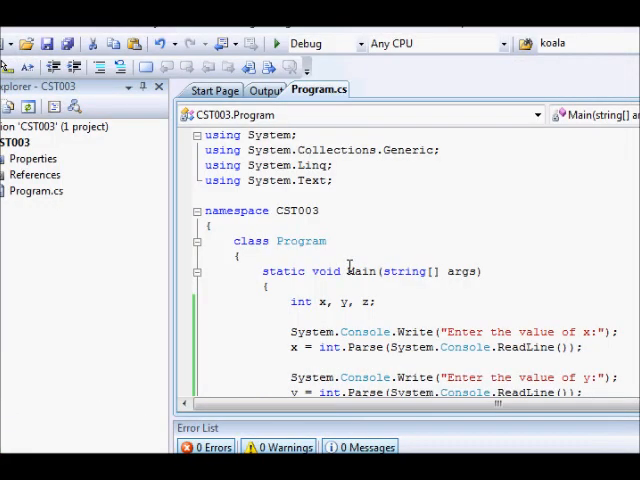
{"action": "left_click", "coordinate": [281, 44]}
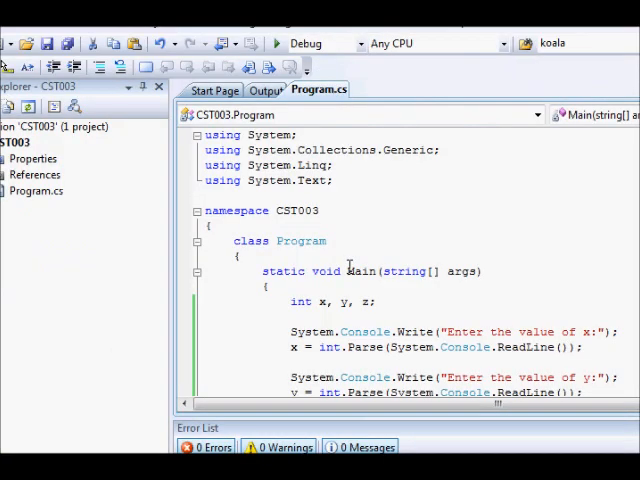
{"action": "left_click", "coordinate": [281, 43]}
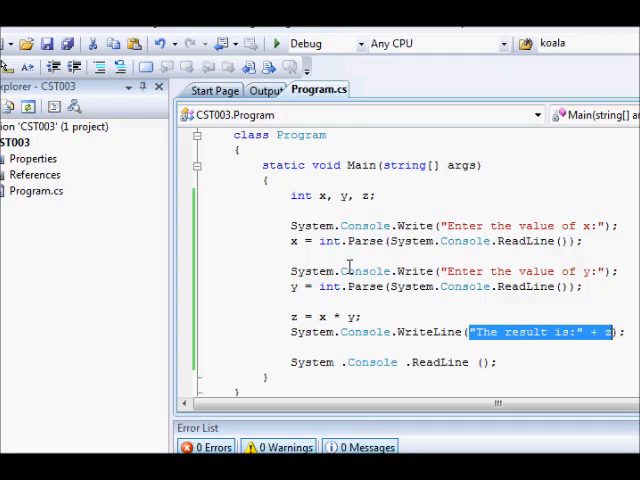
- Change the WriteLine argument to x + " x " + y + " = " + z
{"action": "type", "text": "x"}
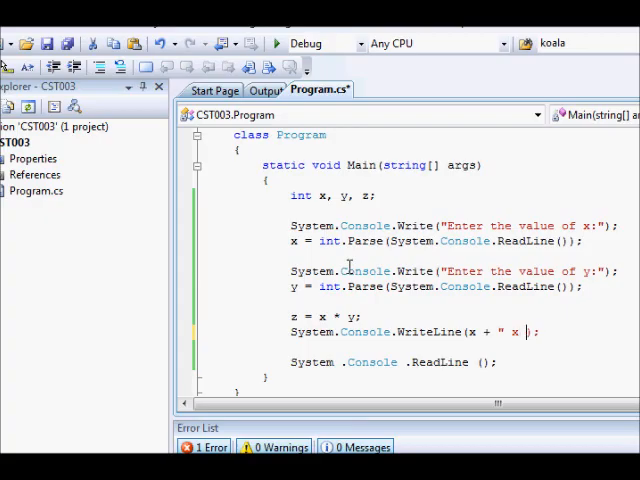
{"action": "type", "text": "+"}
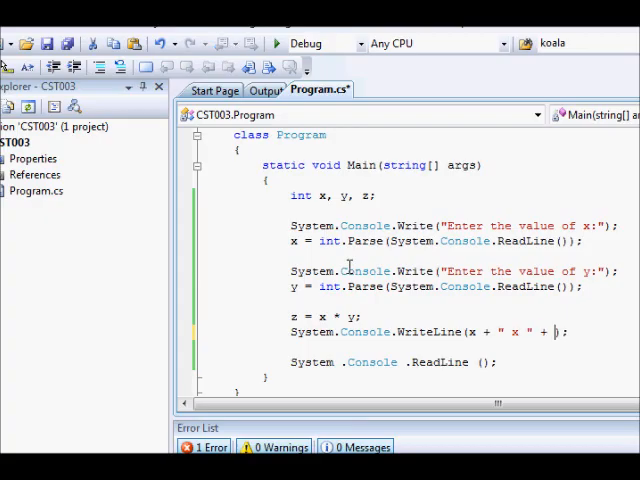
{"action": "type", "text": "y +"}
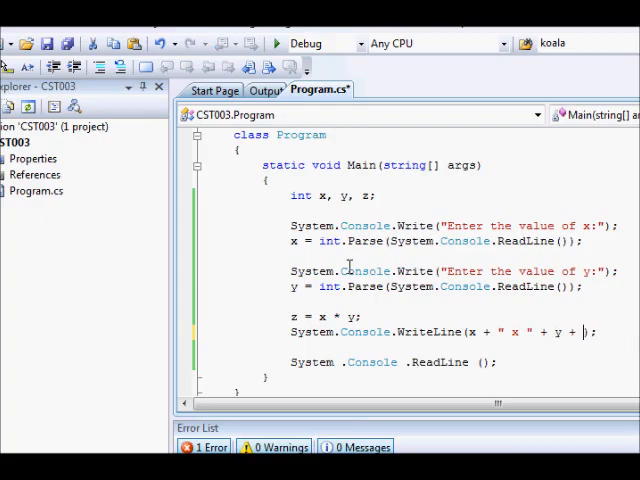
{"action": "type", "text": "=\""}
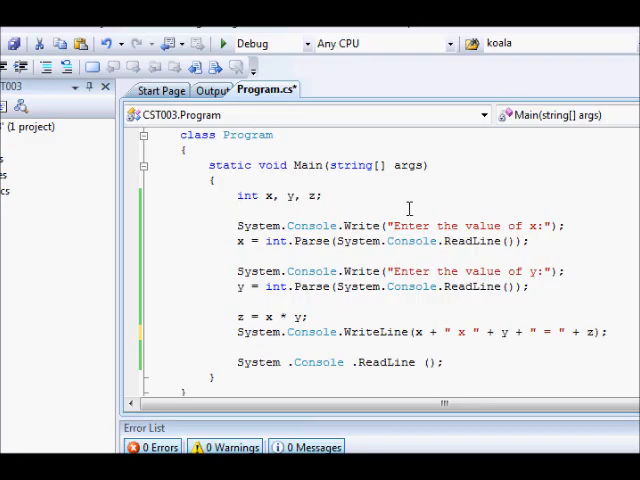
- Run the program and test with 8276 and 2311, getting 19125836
{"action": "left_click", "coordinate": [224, 44]}
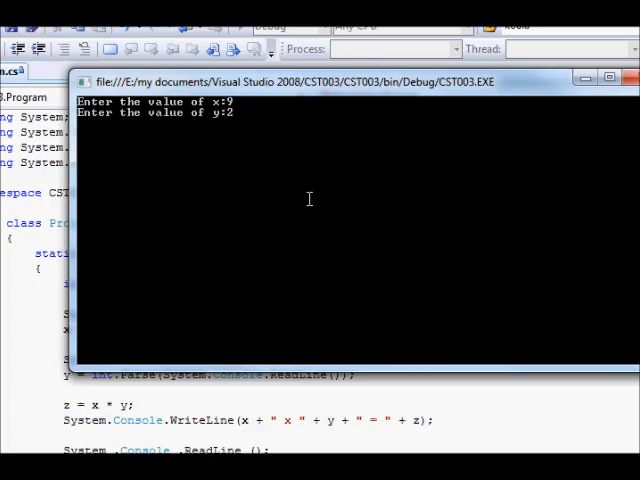
{"action": "key", "text": "enter"}
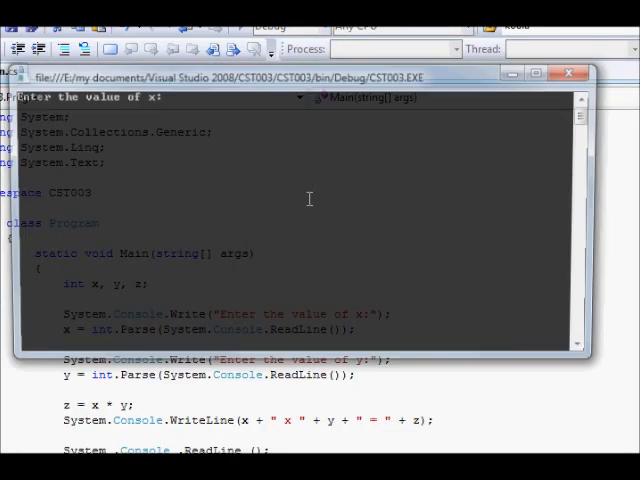
{"action": "type", "text": "8276"}
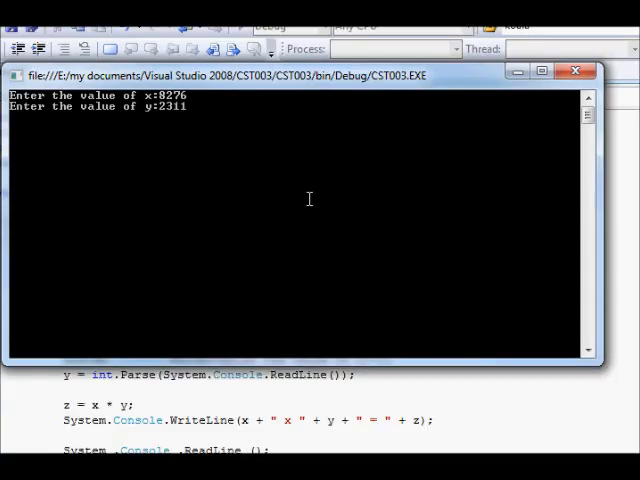
{"action": "key", "text": "enter"}
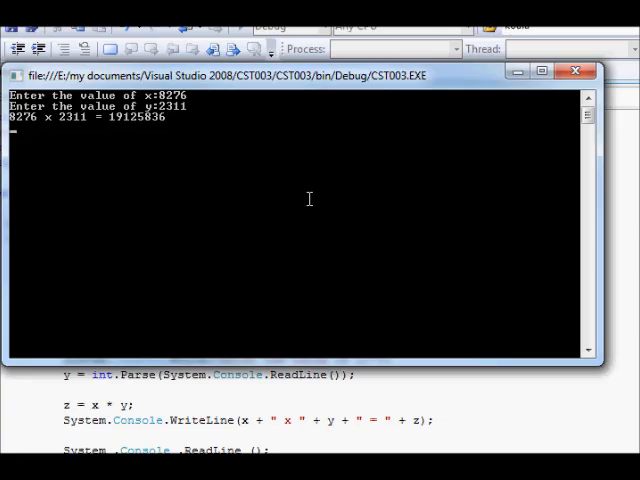
{"action": "left_click", "coordinate": [574, 71]}
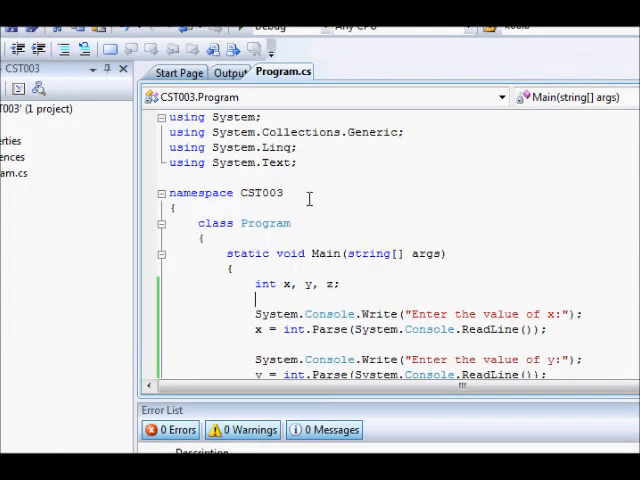
{"action": "key", "text": "F5"}
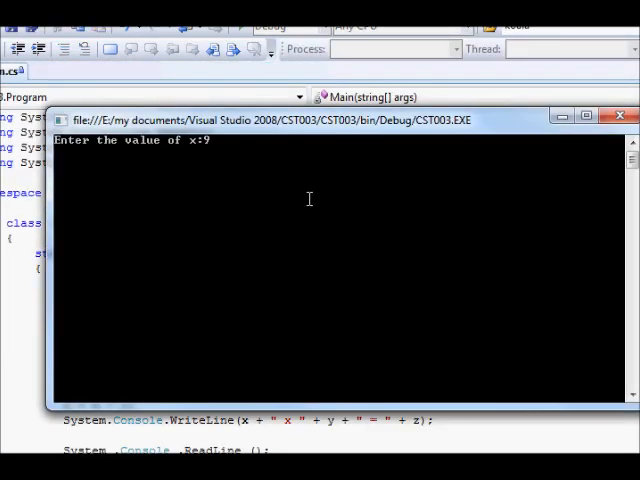
{"action": "type", "text": "99999999999"}
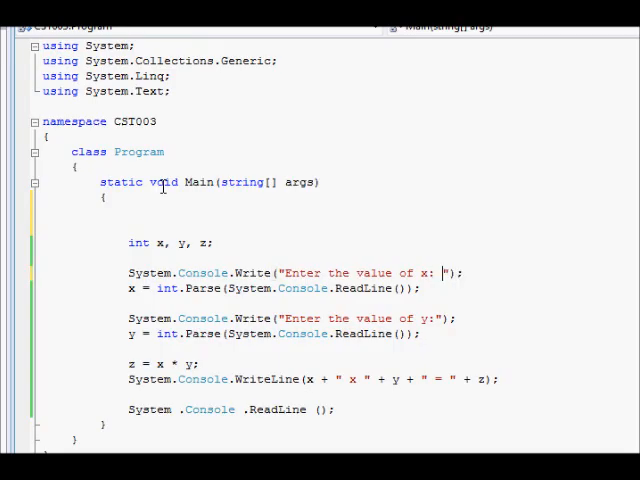
- Append "(max value is " + int.MaxValue + ")" and a colon to the x prompt
{"action": "type", "text": "()"}
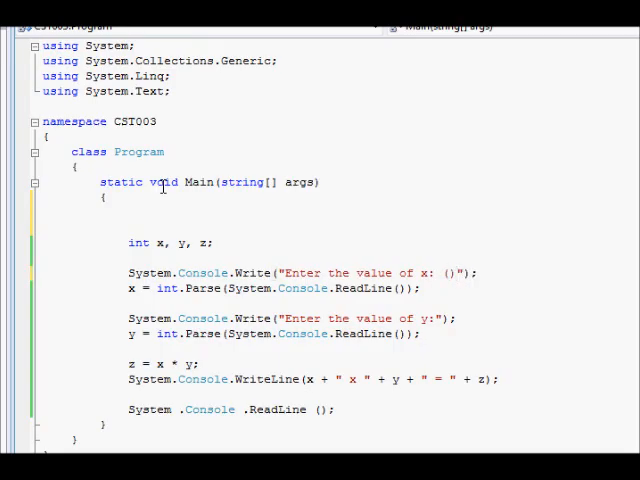
{"action": "type", "text": "v"}
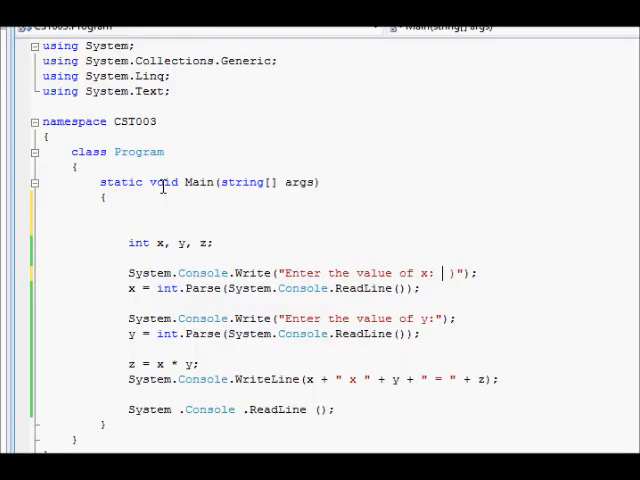
{"action": "type", "text": "max"}
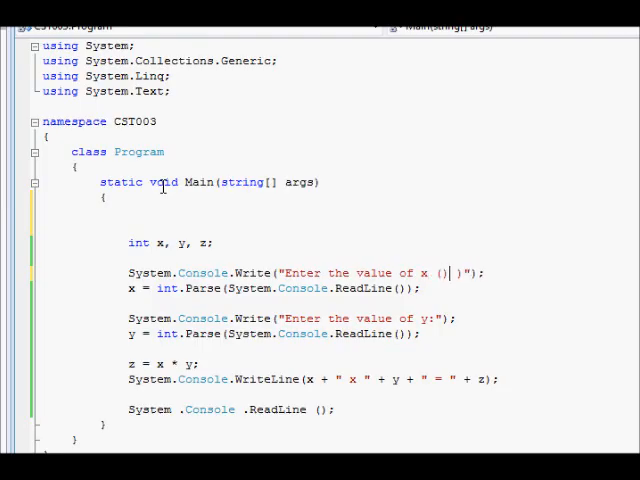
{"action": "type", "text": "max value is"}
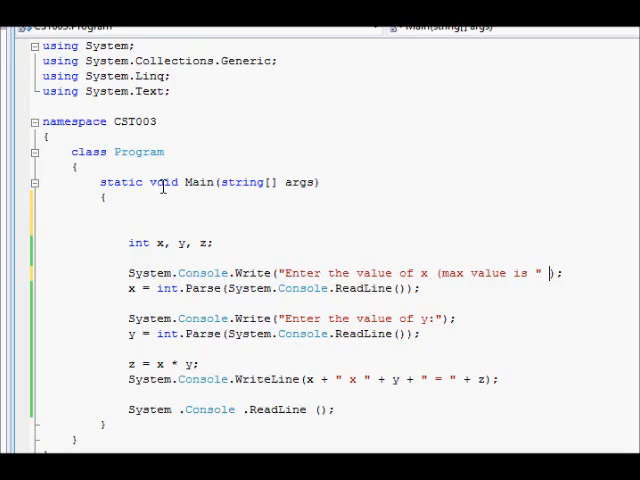
{"action": "type", "text": "+ int.MaxValu"}
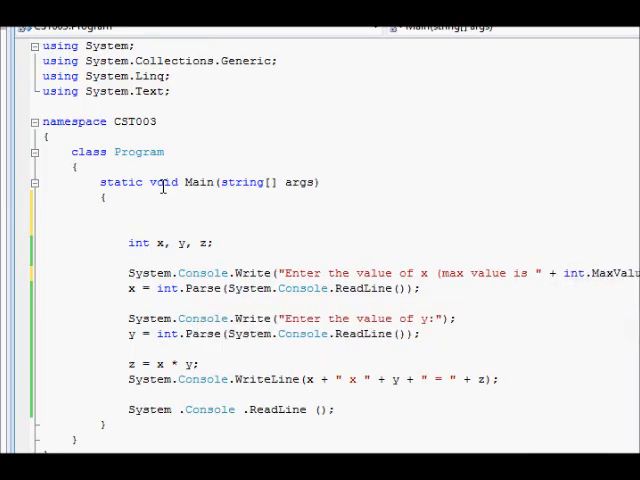
{"action": "scroll", "scroll_direction": "right", "scroll_amount": 3}
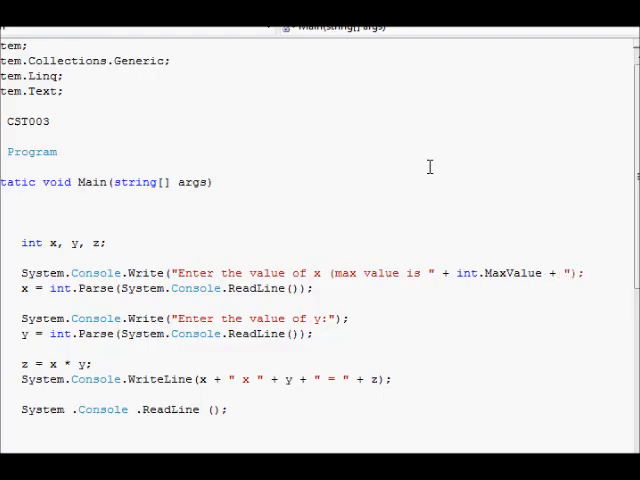
{"action": "type", "text": ":"}
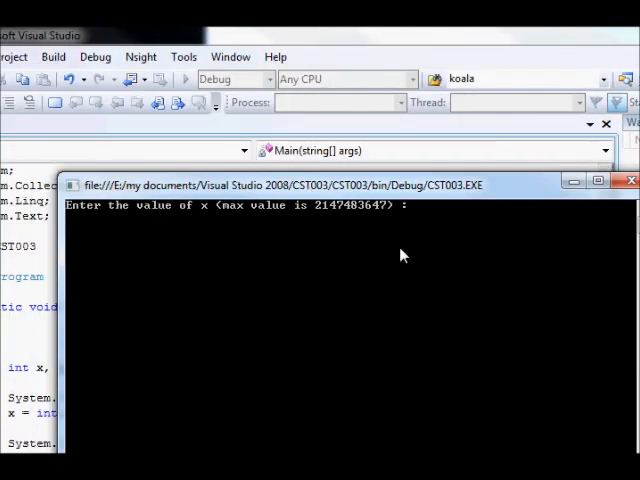
{"action": "type", "text": "927436"}
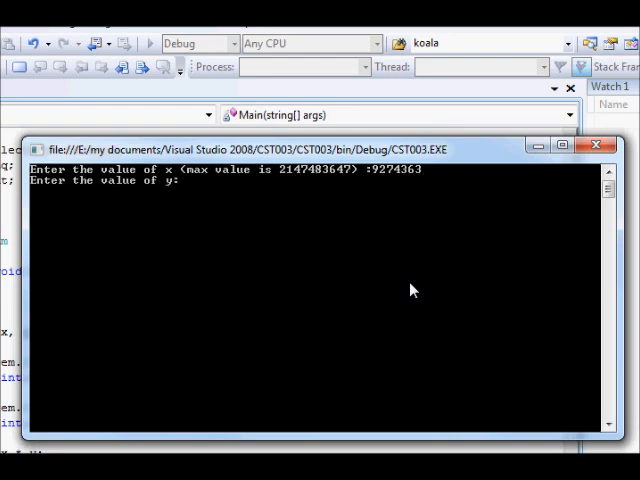
{"action": "type", "text": "3836"}
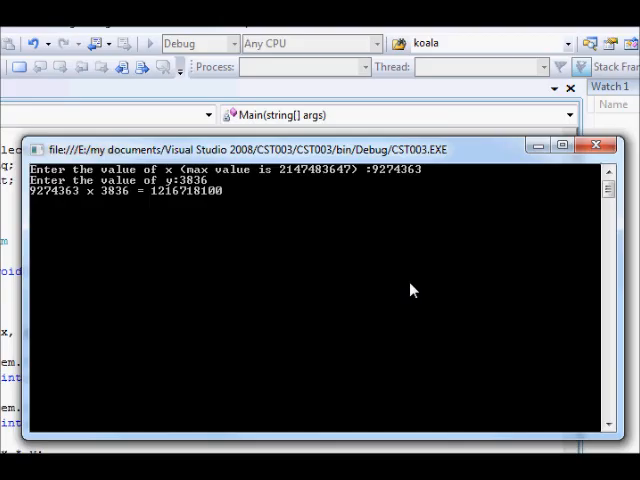
{"action": "mouse_move", "coordinate": [332, 186]}
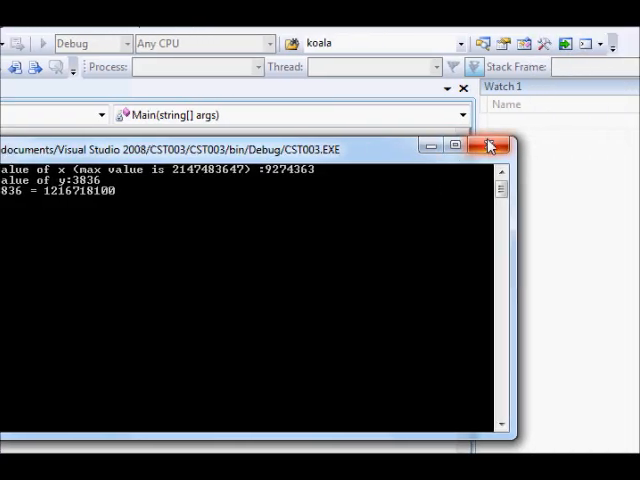
- Close the console, replace int.MaxValue with int.MinValue in the x prompt, and rerun
{"action": "left_click", "coordinate": [489, 146]}
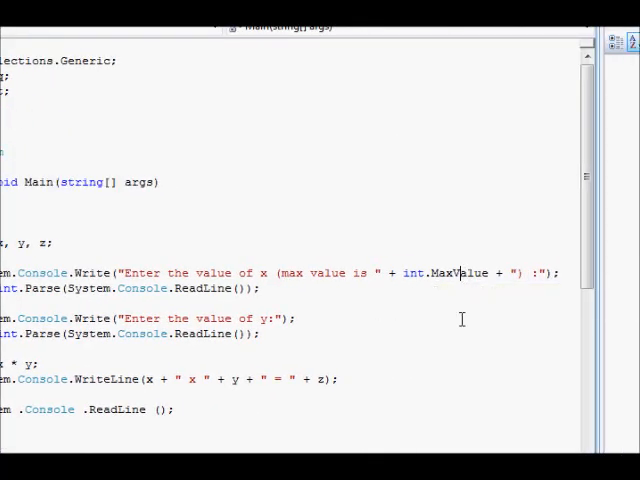
{"action": "double_click", "coordinate": [442, 272]}
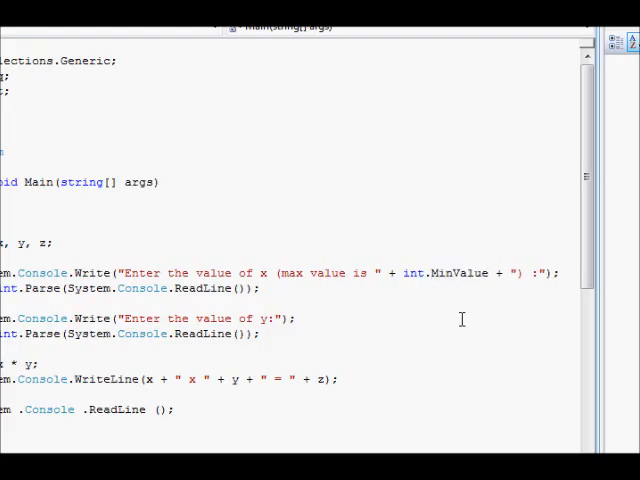
{"action": "double_click", "coordinate": [460, 272]}
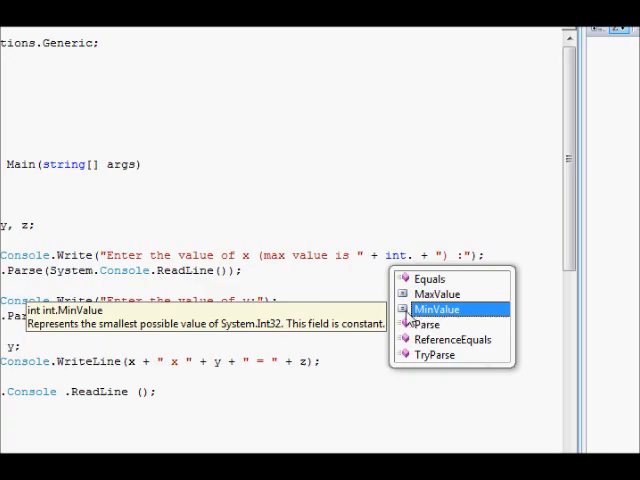
{"action": "mouse_move", "coordinate": [405, 293]}
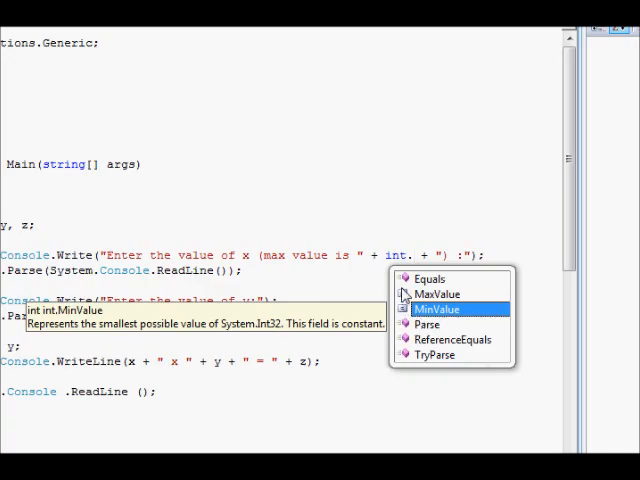
{"action": "mouse_move", "coordinate": [453, 309]}
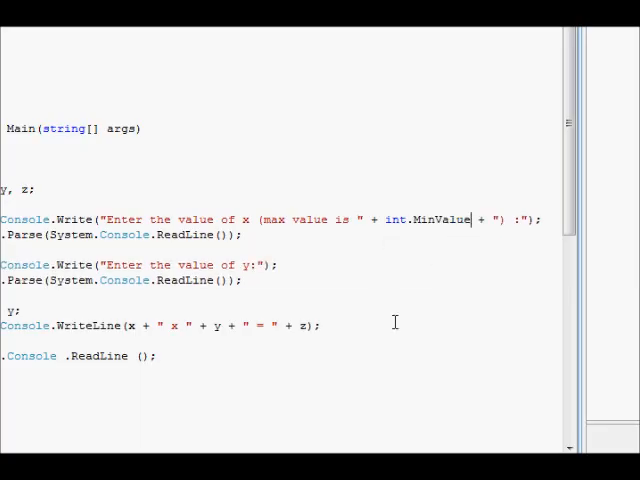
{"action": "key", "text": "F5"}
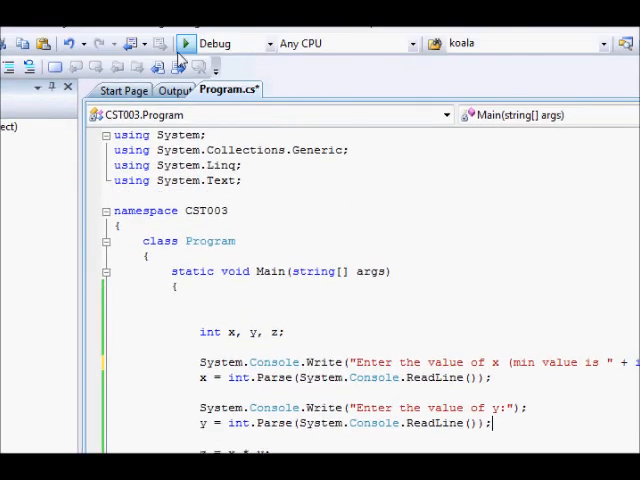
- Test the min value prompt, revert it to 'Enter the value of x:', and rerun entering 3.5
{"action": "left_click", "coordinate": [184, 42]}
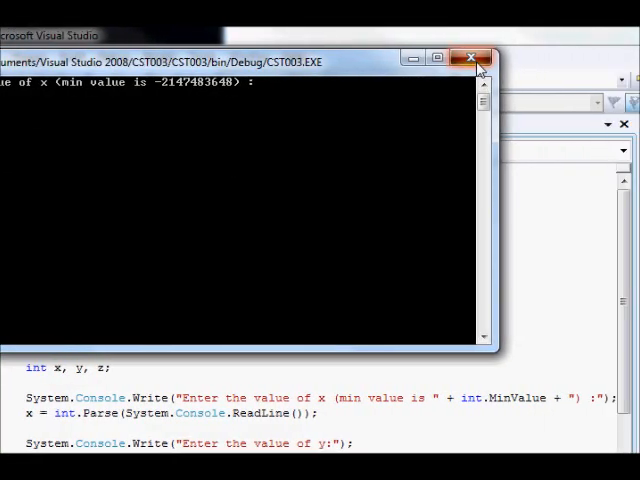
{"action": "left_click", "coordinate": [471, 58]}
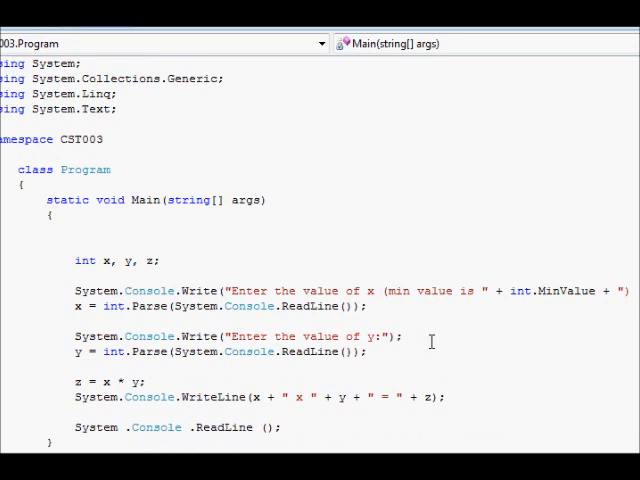
{"action": "left_click_drag", "start_coordinate": [385, 291], "coordinate": [630, 291]}
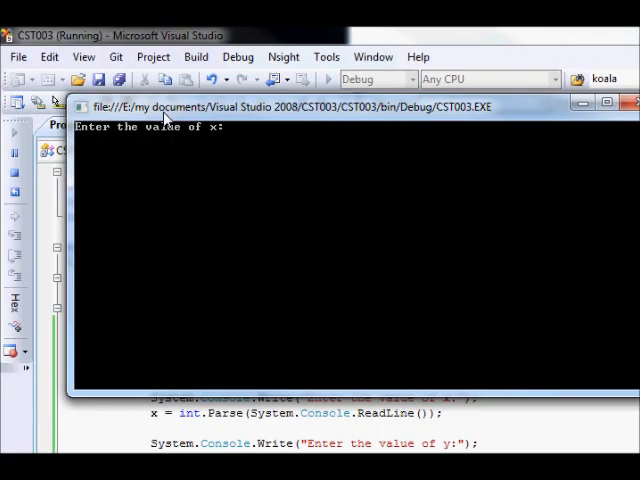
{"action": "type", "text": "3.5"}
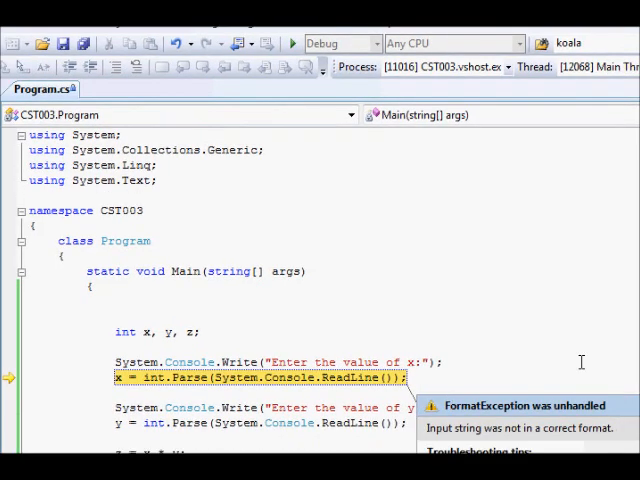
- Scroll down to read the unhandled FormatException report raised while parsing x
{"action": "scroll", "scroll_direction": "down", "scroll_amount": 3}
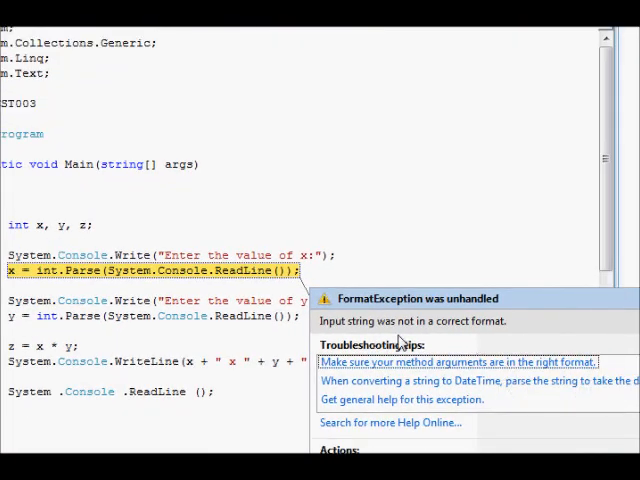
{"action": "mouse_move", "coordinate": [480, 340]}
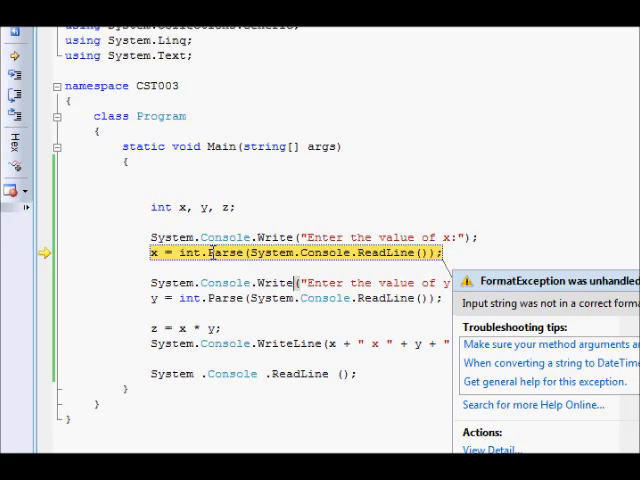
{"action": "scroll", "scroll_direction": "down", "scroll_amount": 3}
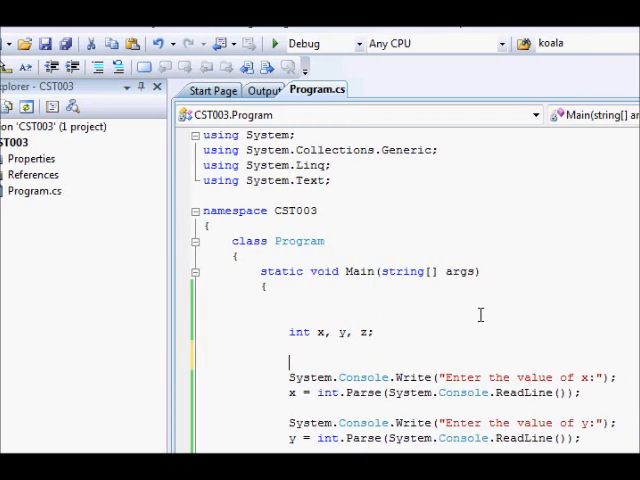
- Add the assignment x =3.0; above Console.Write, which shows a red error squiggle
{"action": "type", "text": "x"}
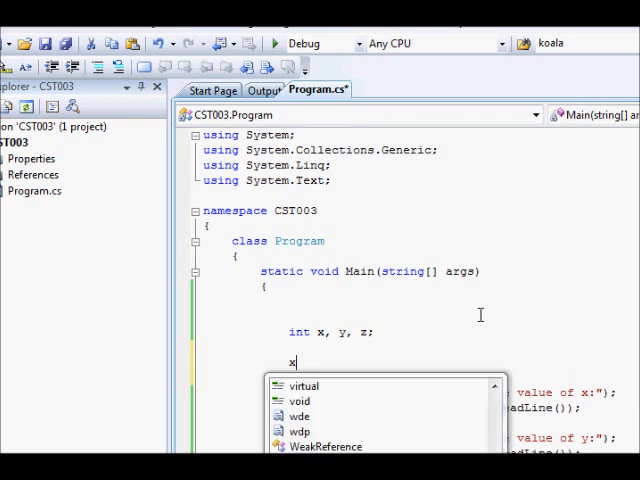
{"action": "type", "text": "=3"}
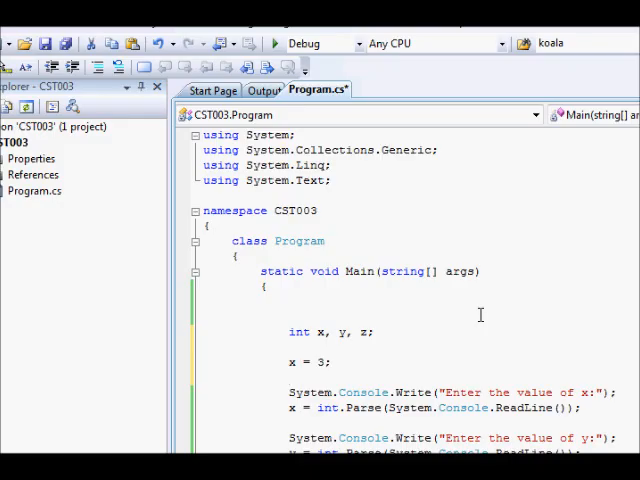
{"action": "type", "text": ".0"}
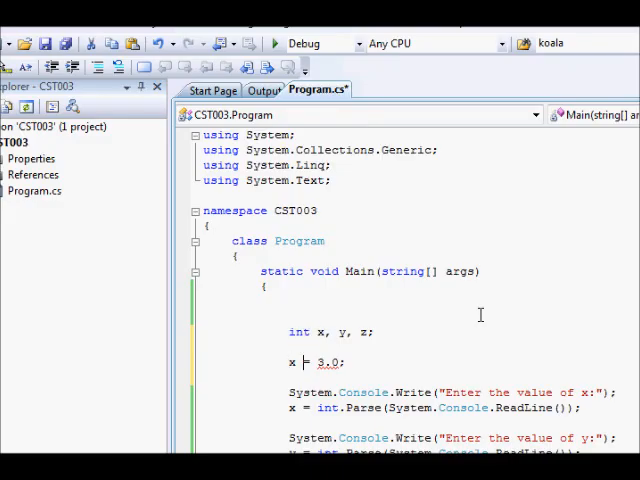
- Select 3.0 and try an (int) cast, then revert the line to x =3;
{"action": "double_click", "coordinate": [327, 362]}
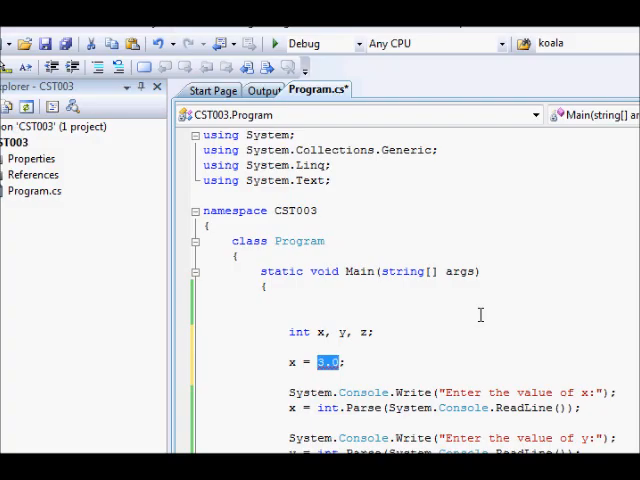
{"action": "type", "text": "("}
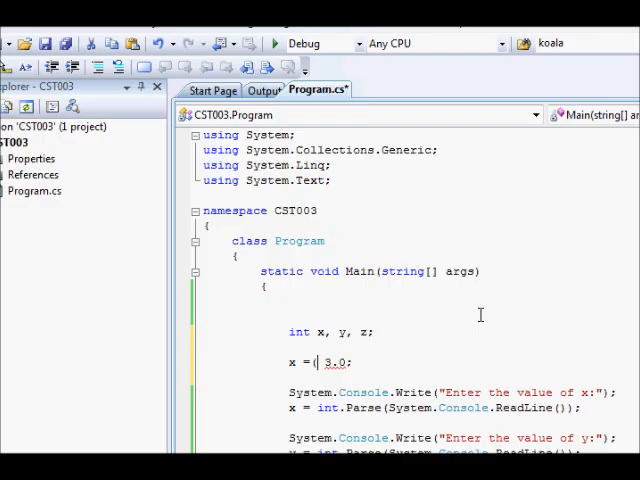
{"action": "type", "text": "int"}
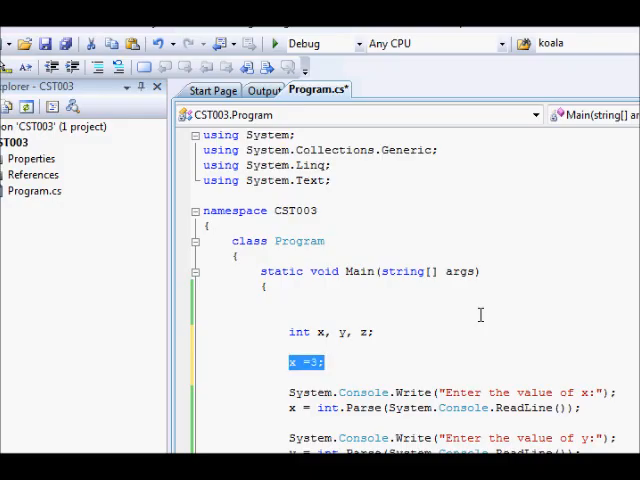
- Delete the x =3 line and change z = x * y to division
{"action": "key", "text": "Delete"}
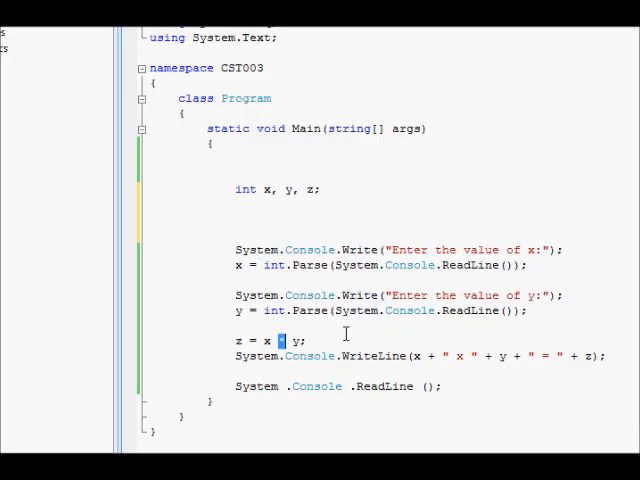
{"action": "type", "text": "/"}
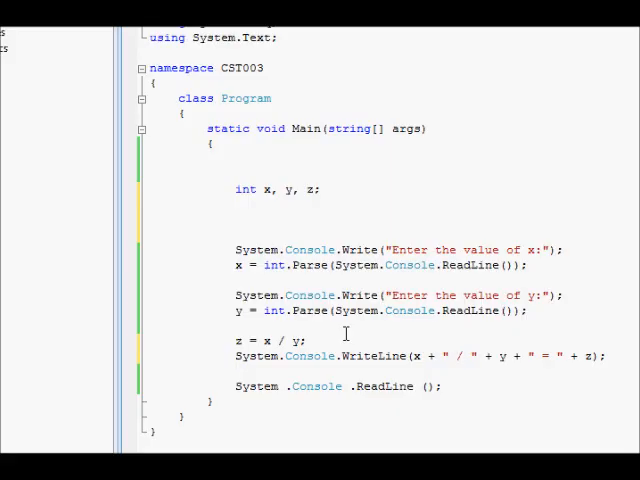
- Run the division program, entering 10 for x and 3 for y
{"action": "key", "text": "F5"}
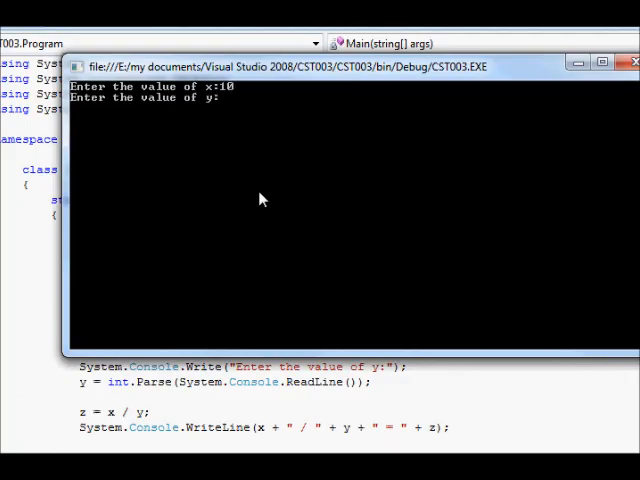
{"action": "type", "text": "2"}
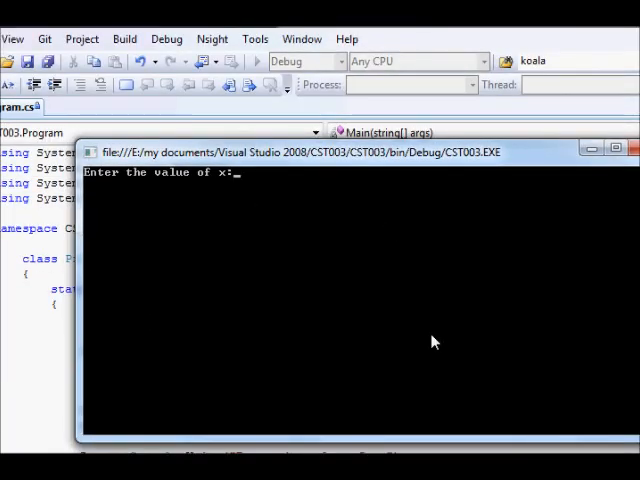
{"action": "type", "text": "10"}
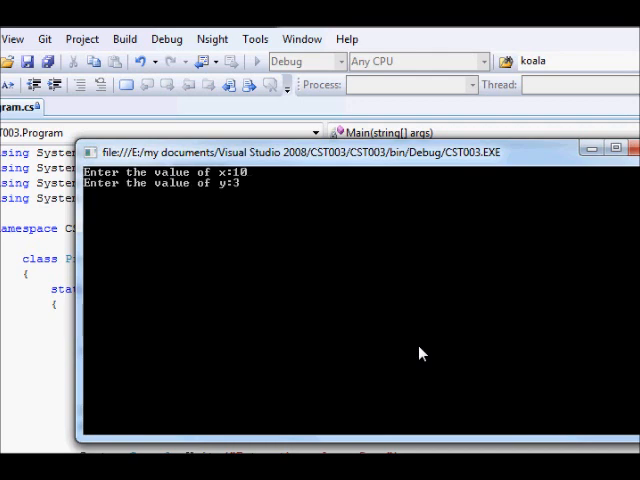
{"action": "key", "text": "enter"}
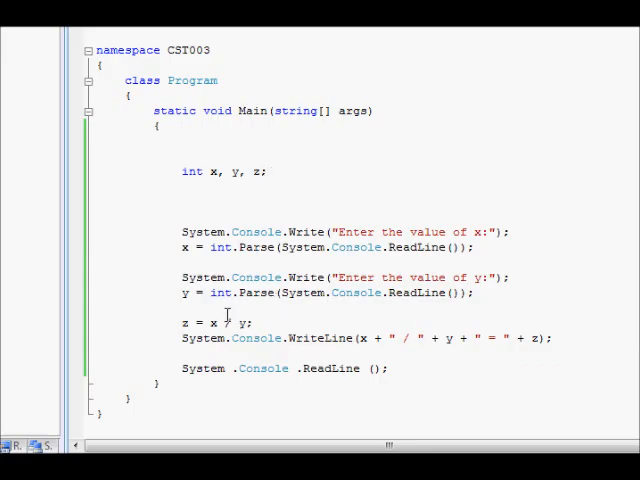
{"action": "mouse_move", "coordinate": [385, 177]}
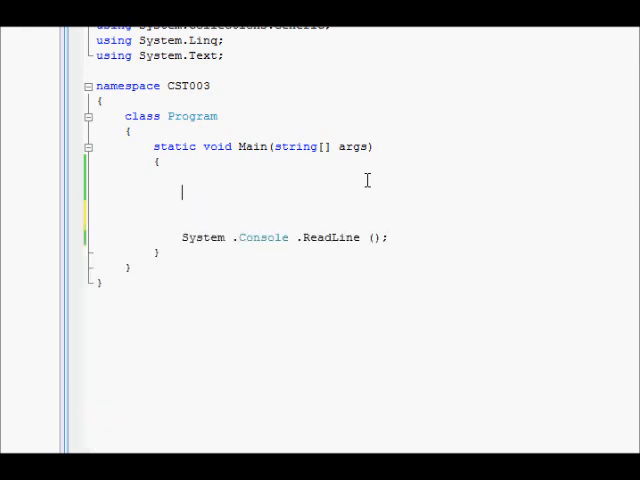
- Declare int age1, age2, prompt 'Enter your age in years:', and parse the reply into age1
{"action": "type", "text": "s"}
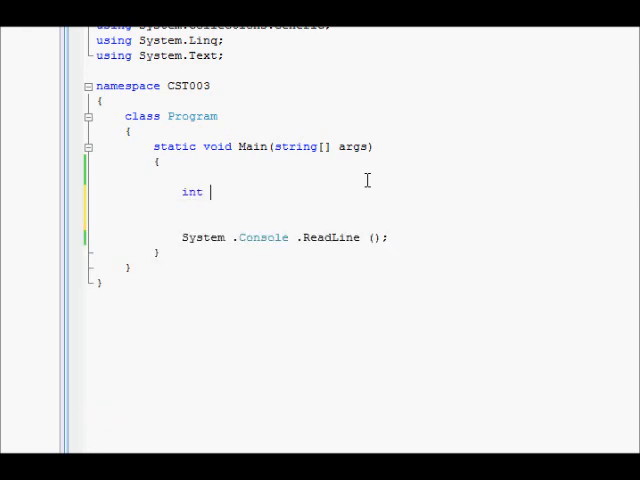
{"action": "type", "text": "age1,"}
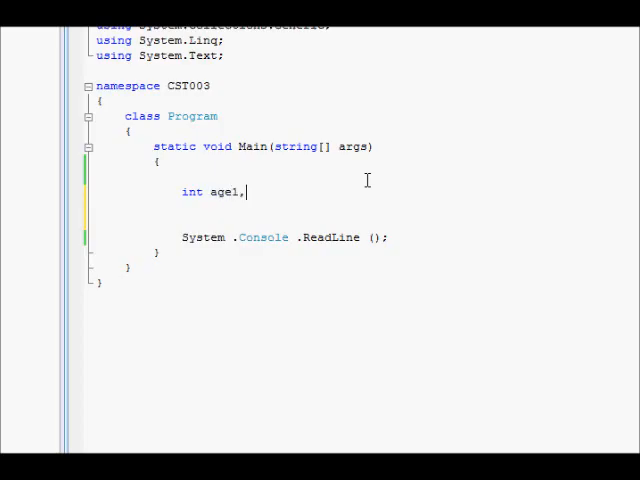
{"action": "type", "text": "age2;"}
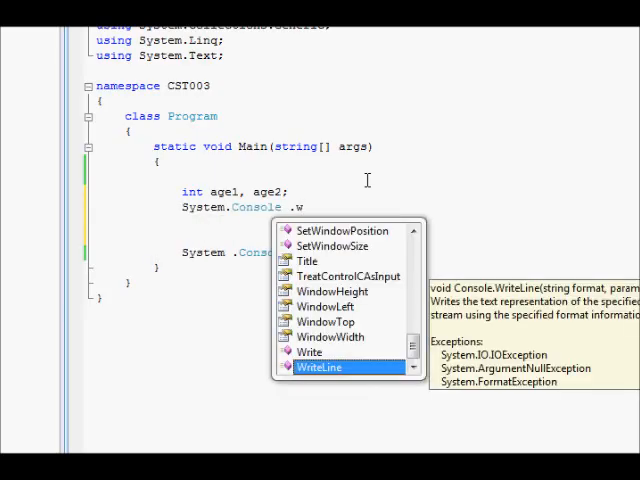
{"action": "type", "text": "rite (\"Enter your age in"}
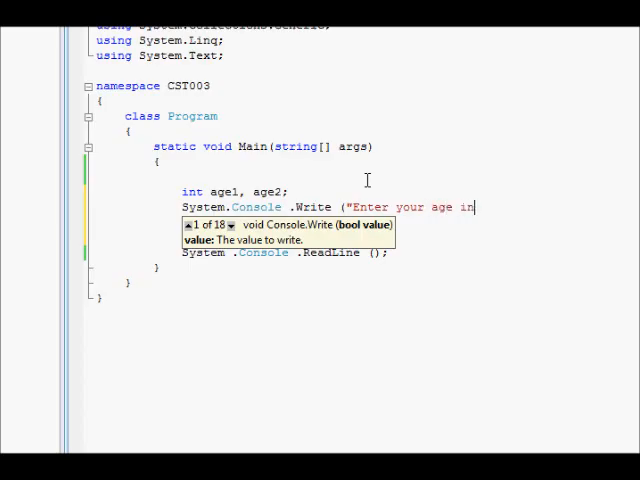
{"action": "type", "text": "years:\");"}
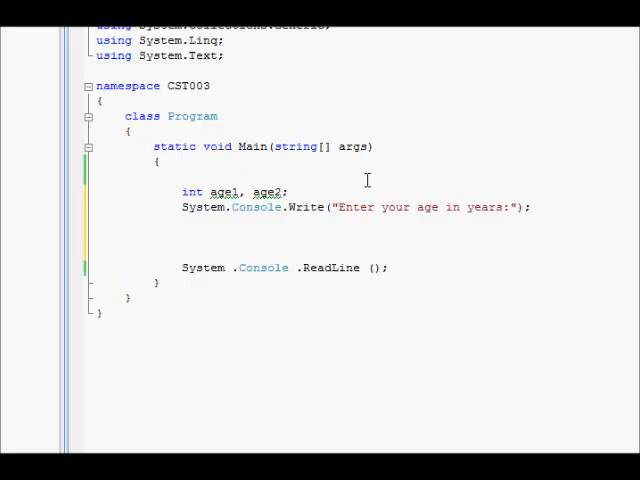
{"action": "type", "text": "age1=int."}
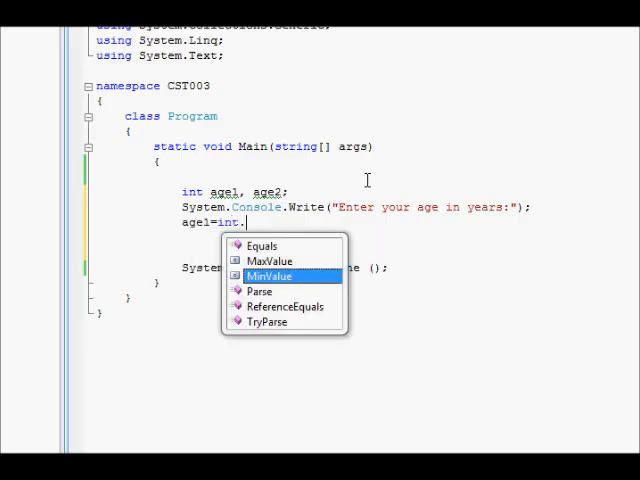
{"action": "type", "text": "Parse (Sy"}
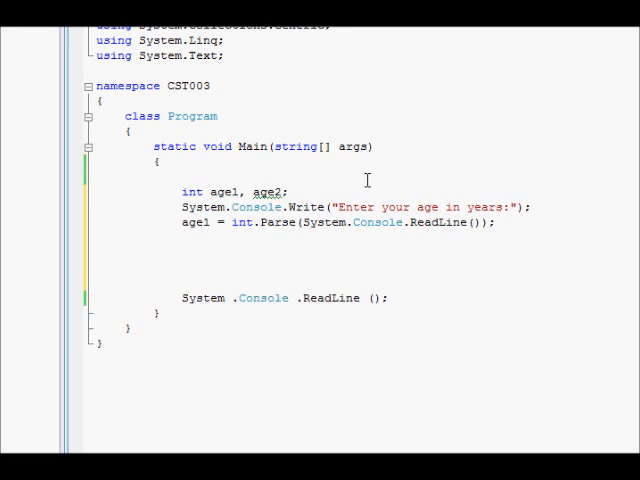
- Compute age2 = age1 * 365;
{"action": "type", "text": "age2=ag1"}
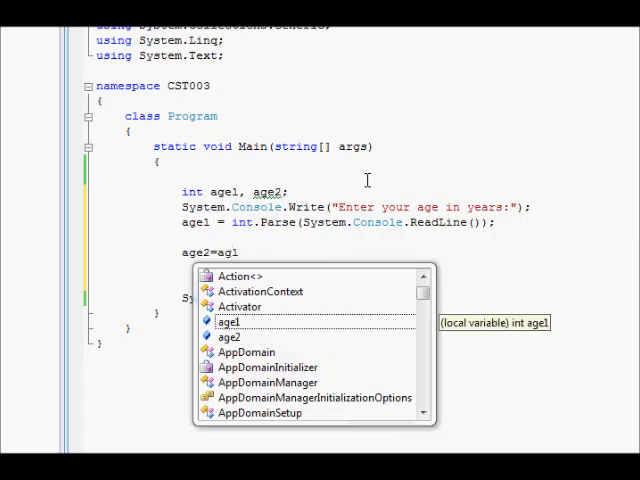
{"action": "type", "text": "*"}
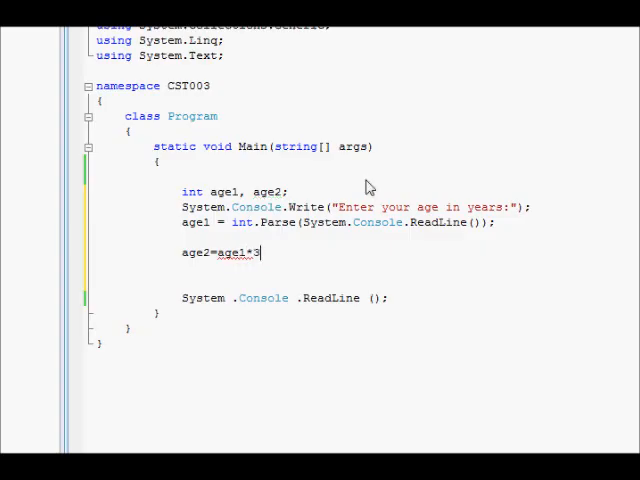
{"action": "type", "text": "65;"}
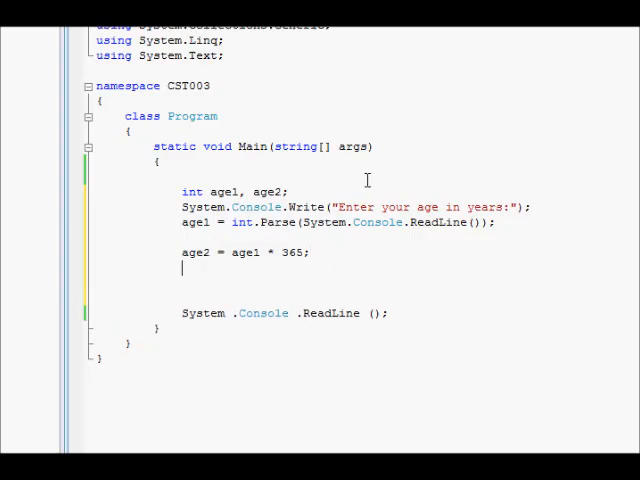
- Print 'Your age in days is about:' + age2 with System.Console.WriteLine on one line
{"action": "type", "text": "System .Console .WriteLine"}
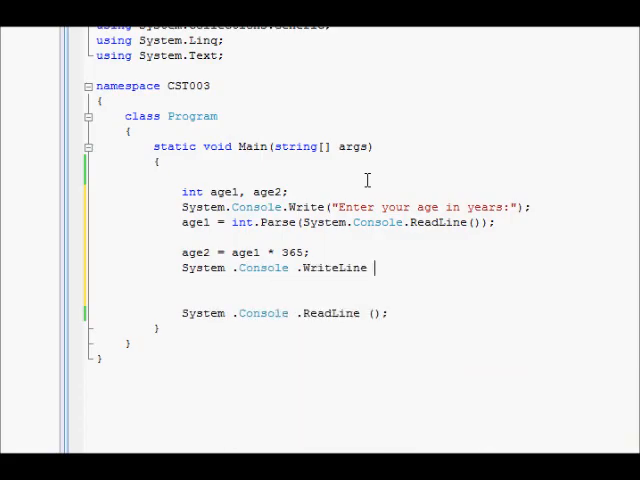
{"action": "type", "text": "(\"Your a"}
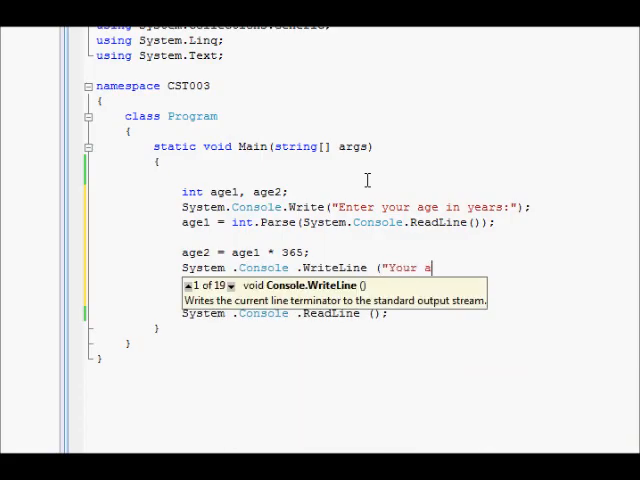
{"action": "type", "text": "ge in days is about:"}
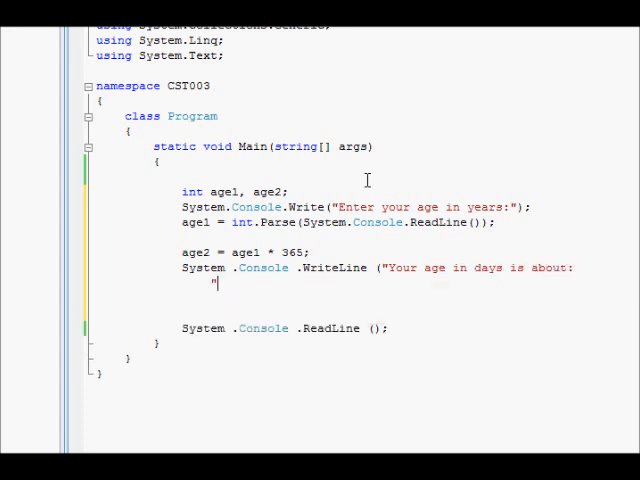
{"action": "key", "text": "Backspace"}
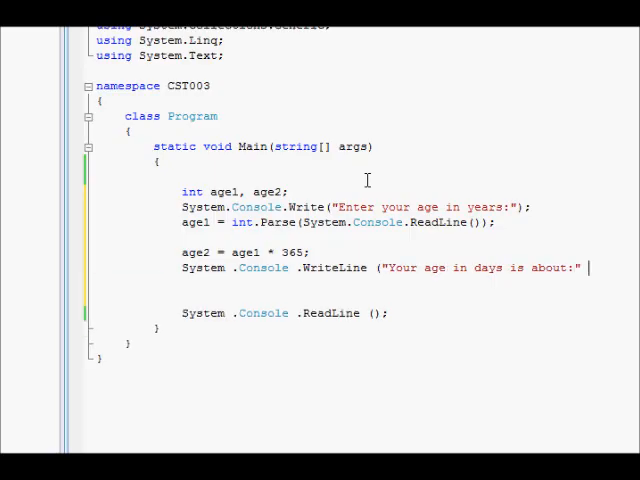
{"action": "type", "text": "+ a"}
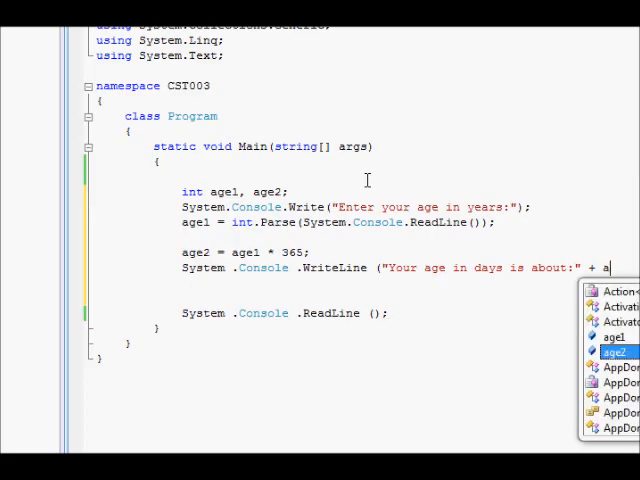
{"action": "type", "text": "ge2"}
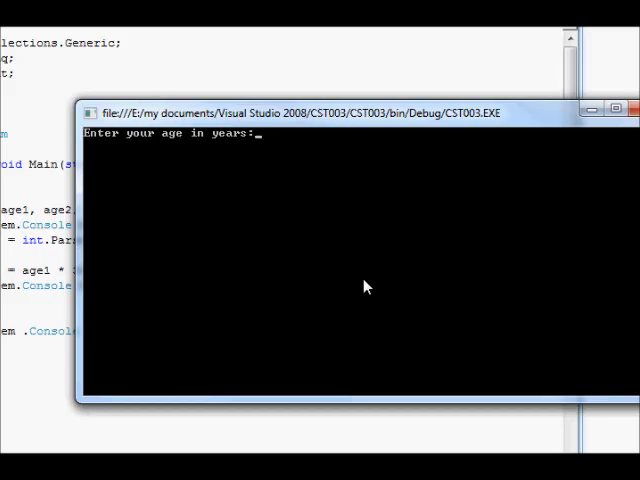
- Test the age program by entering 10, then relaunch it and enter 30
{"action": "type", "text": "10"}
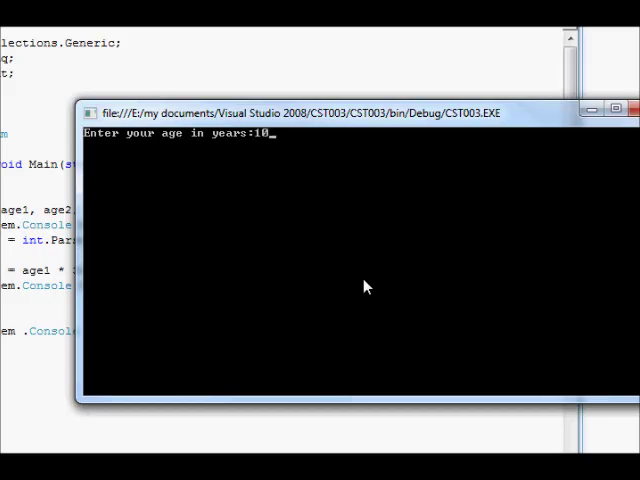
{"action": "key", "text": "enter"}
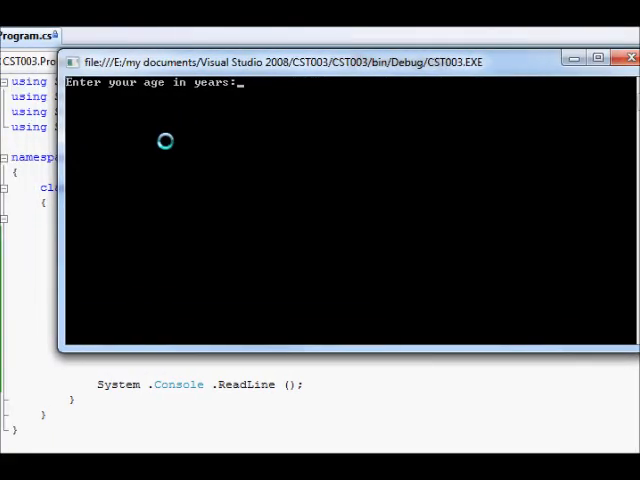
{"action": "type", "text": "30"}
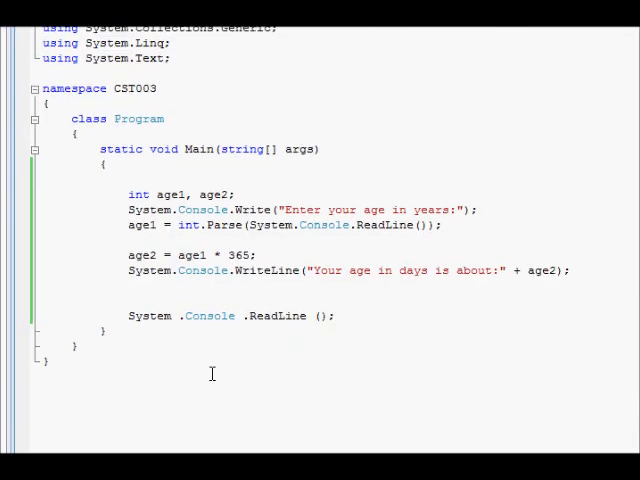
{"action": "scroll", "scroll_direction": "down", "scroll_amount": 3}
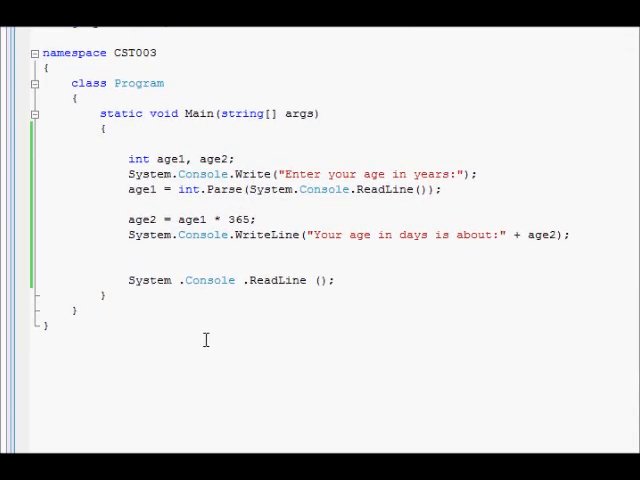
{"action": "scroll", "scroll_direction": "up", "scroll_amount": 3}
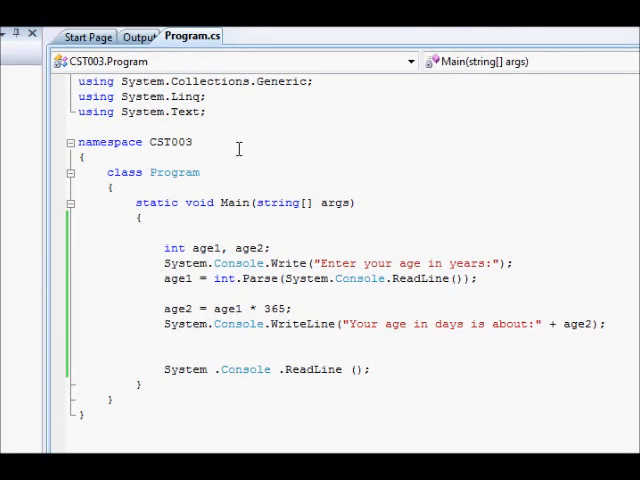
{"action": "mouse_move", "coordinate": [293, 154]}
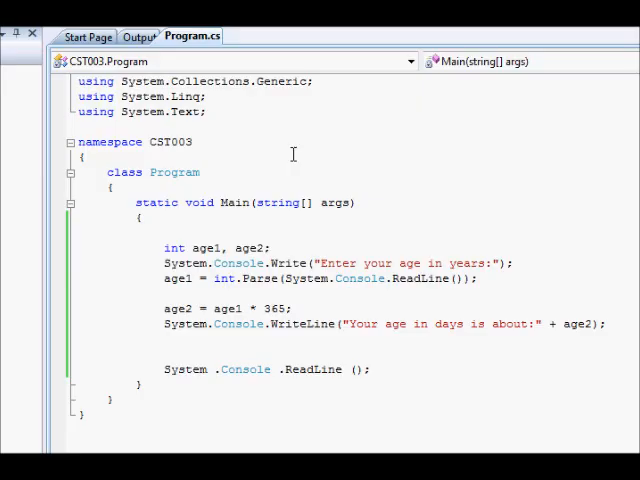